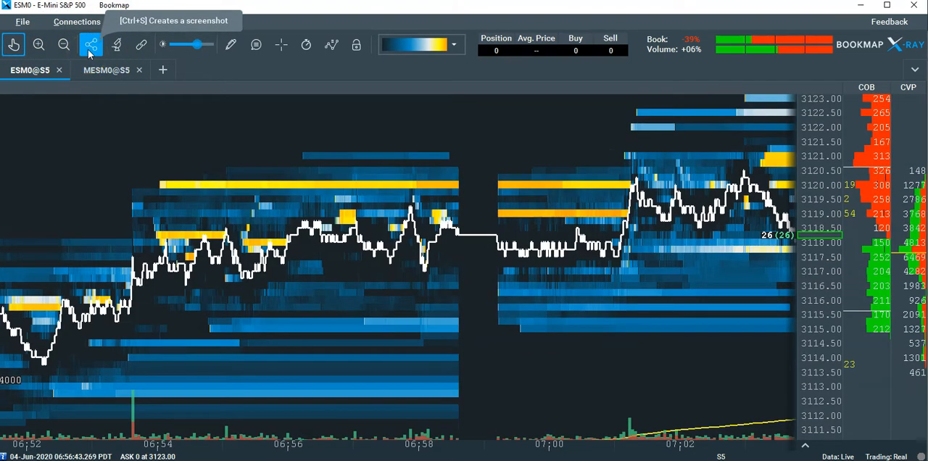
Capture a screenshot of the ESM0 chart and keep it stored locally
left_click(90, 45)
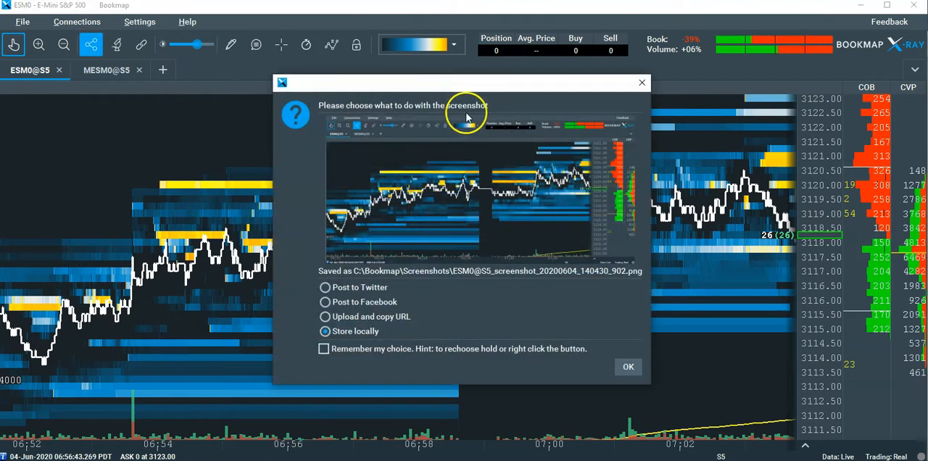
mouse_move(384, 303)
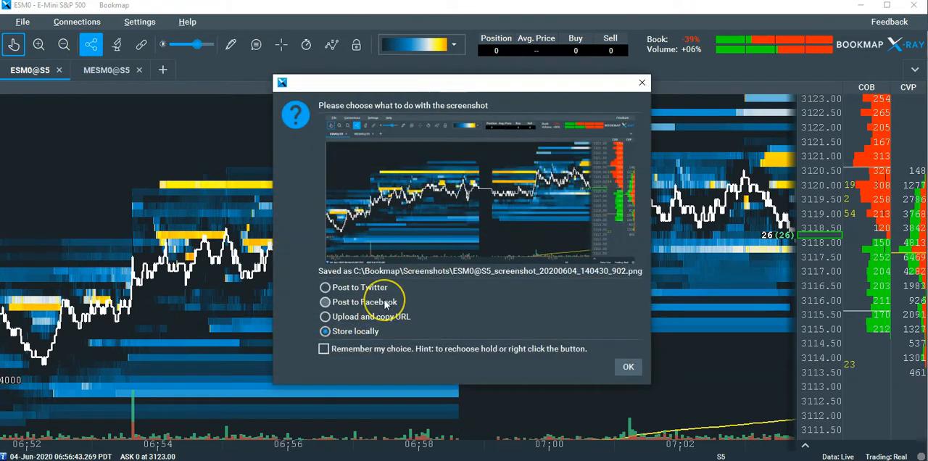
mouse_move(351, 293)
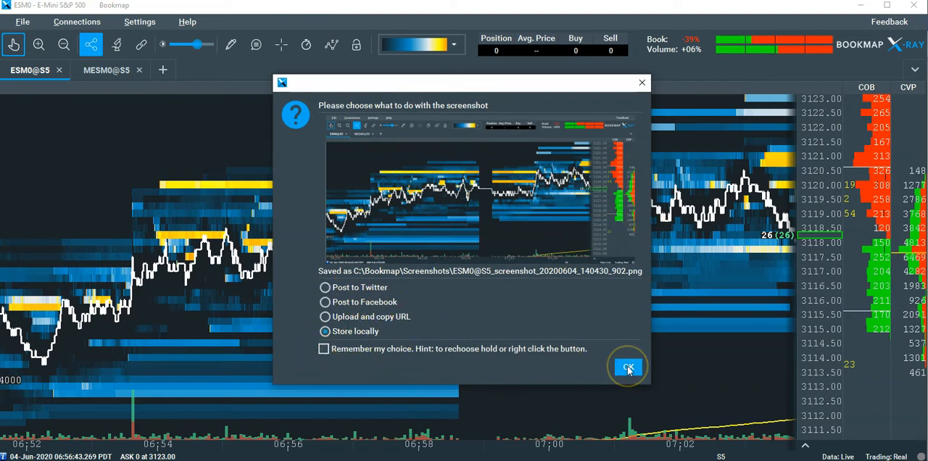
left_click(628, 369)
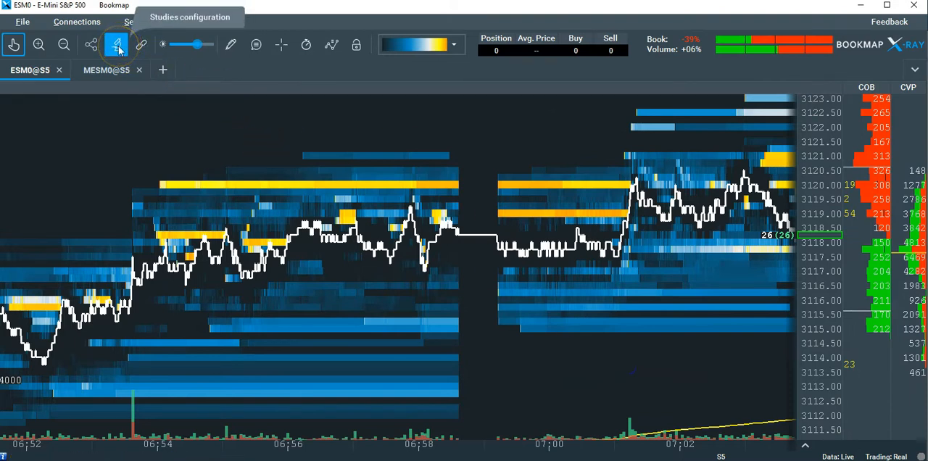
Show candlesticks on the chart to try them, then turn them back off
left_click(116, 44)
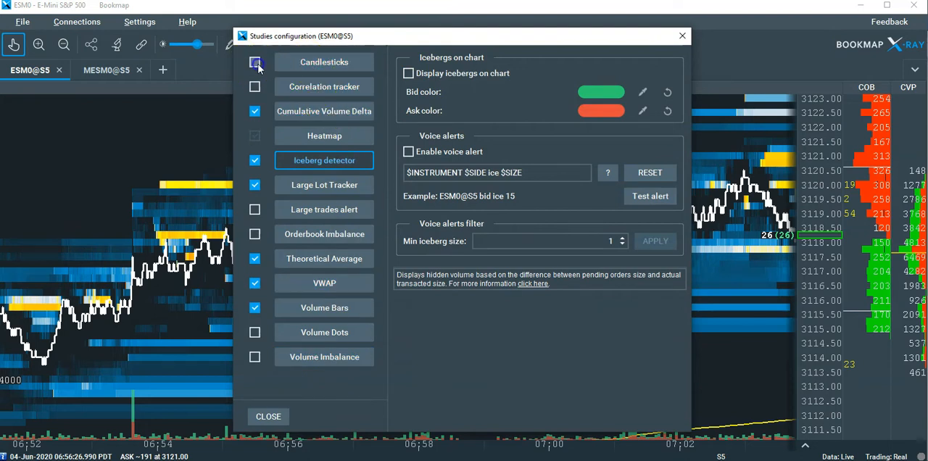
left_click(255, 61)
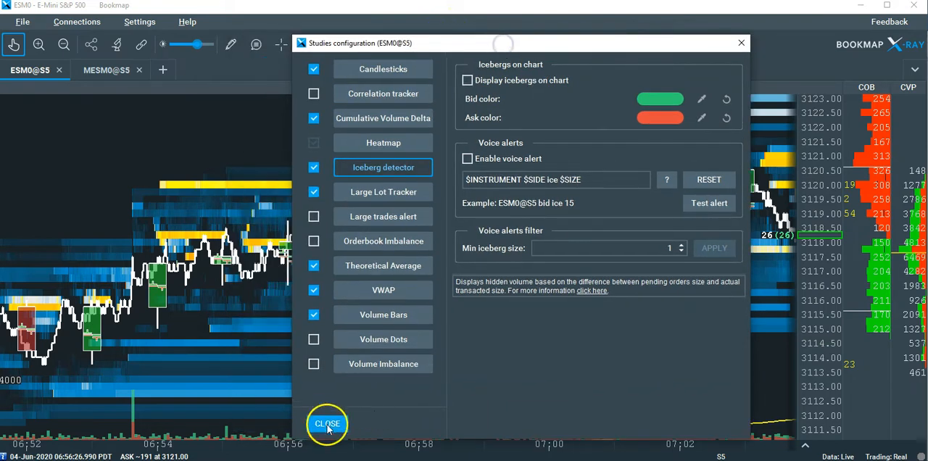
left_click(327, 424)
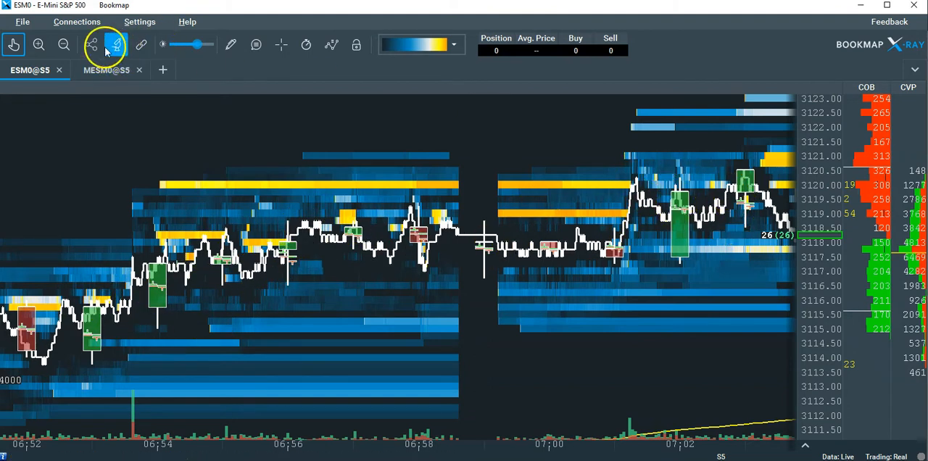
left_click(116, 45)
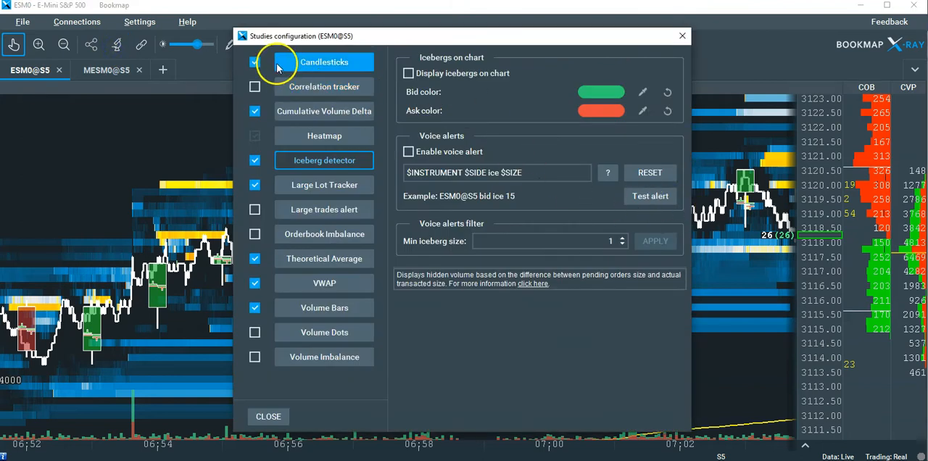
left_click(325, 61)
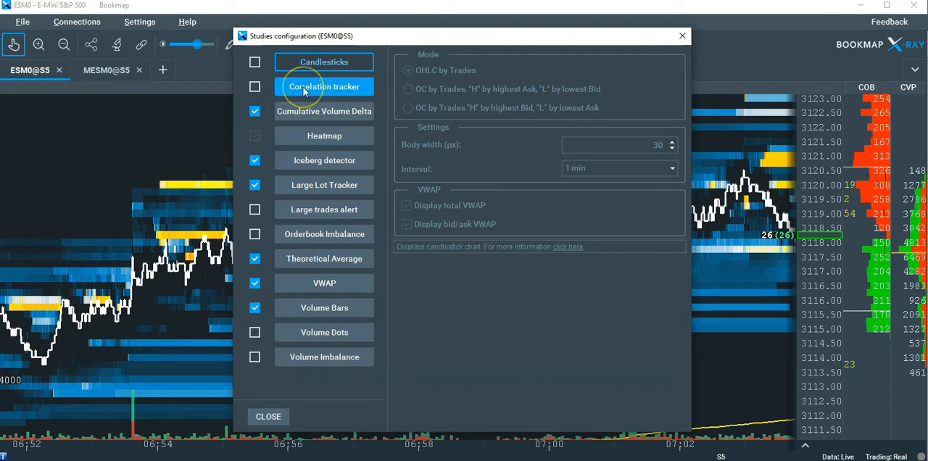
View the Correlation tracker settings, then the Cumulative Volume Delta settings with its pane below
left_click(325, 86)
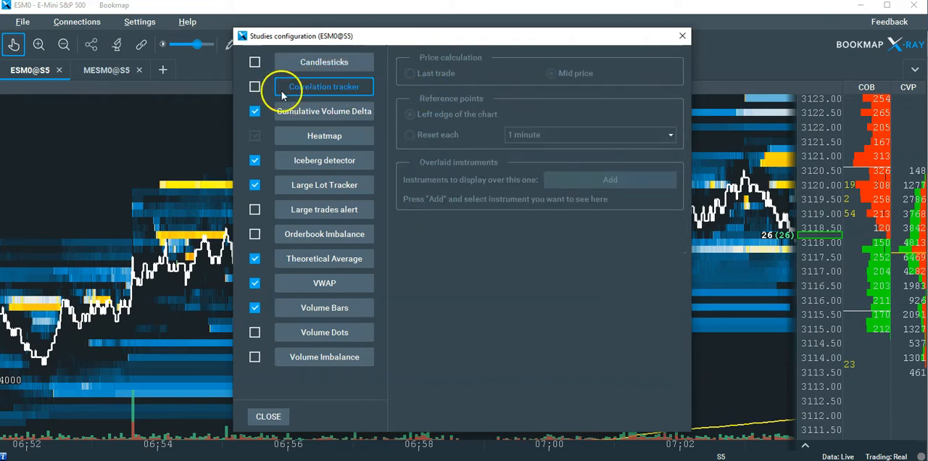
left_click(255, 86)
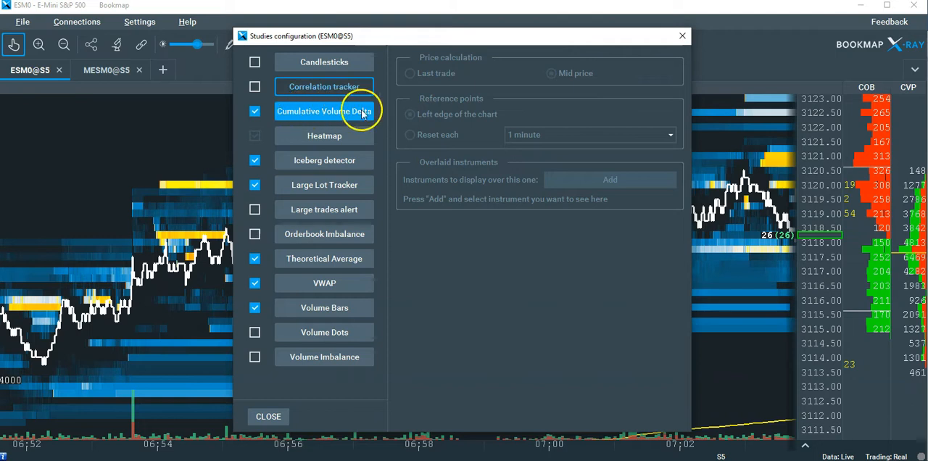
left_click(325, 110)
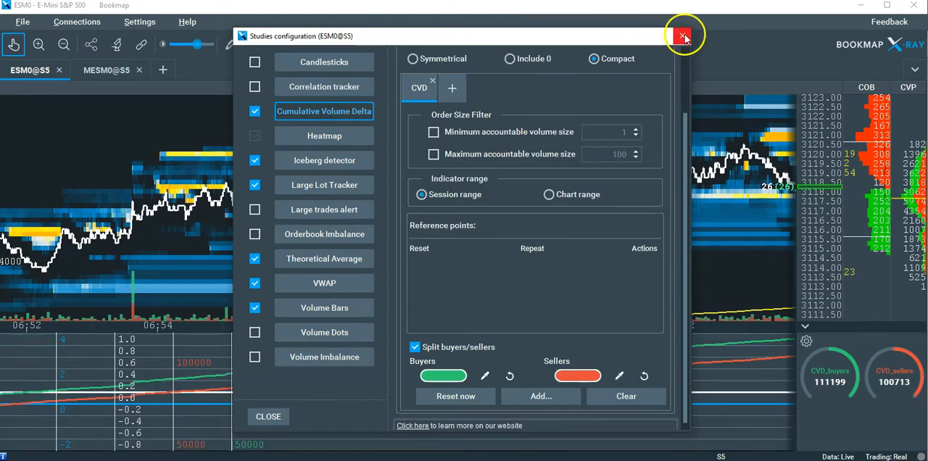
Close the studies window, collapse the CVD pane, browse the studies list and close it again
left_click(682, 35)
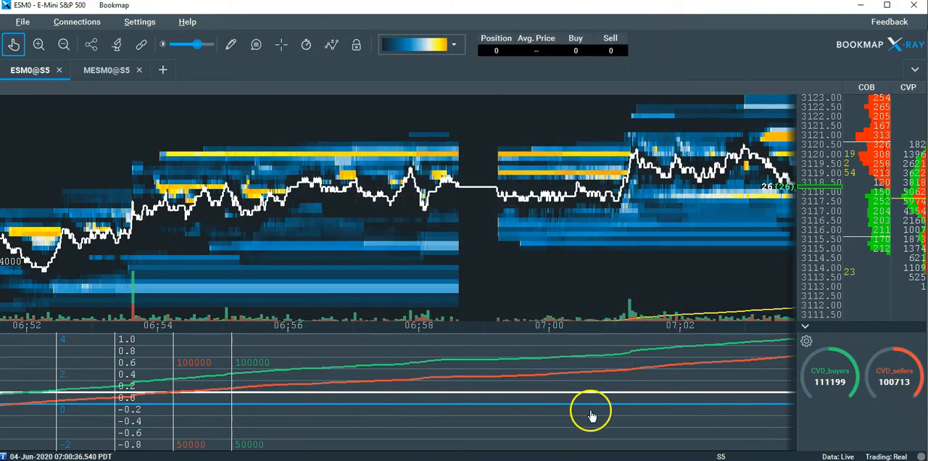
mouse_move(641, 363)
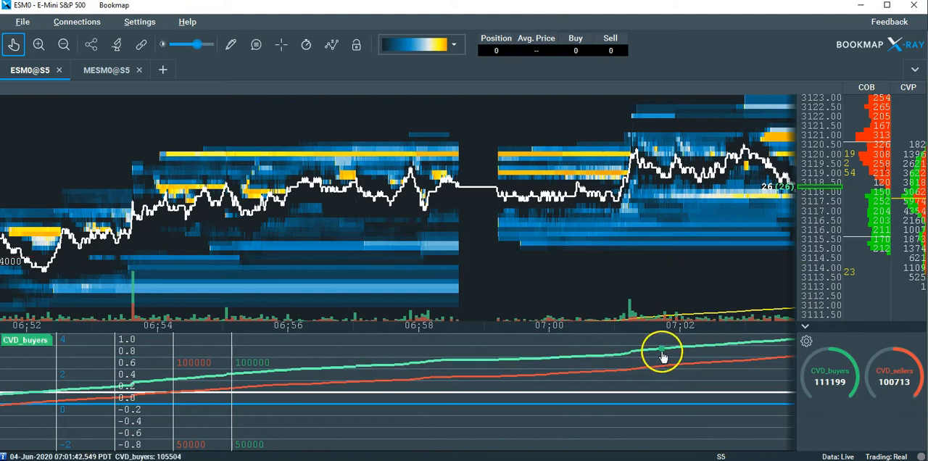
mouse_move(594, 371)
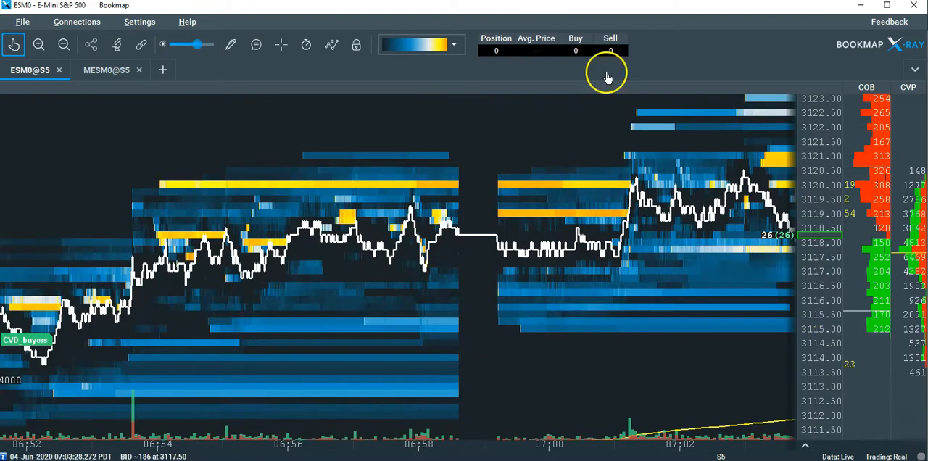
left_click(116, 45)
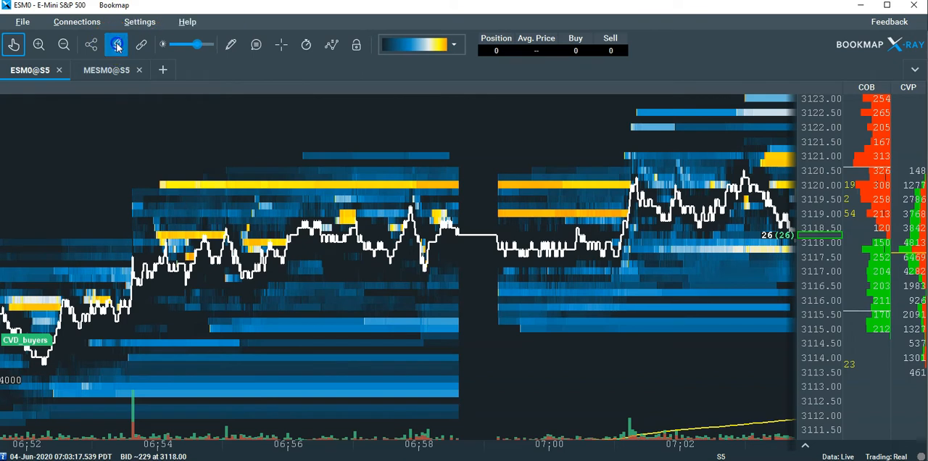
left_click(116, 45)
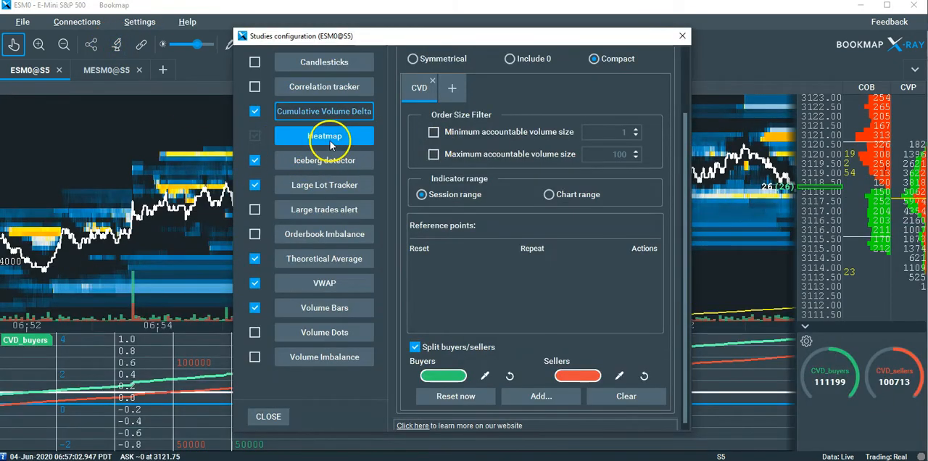
mouse_move(325, 203)
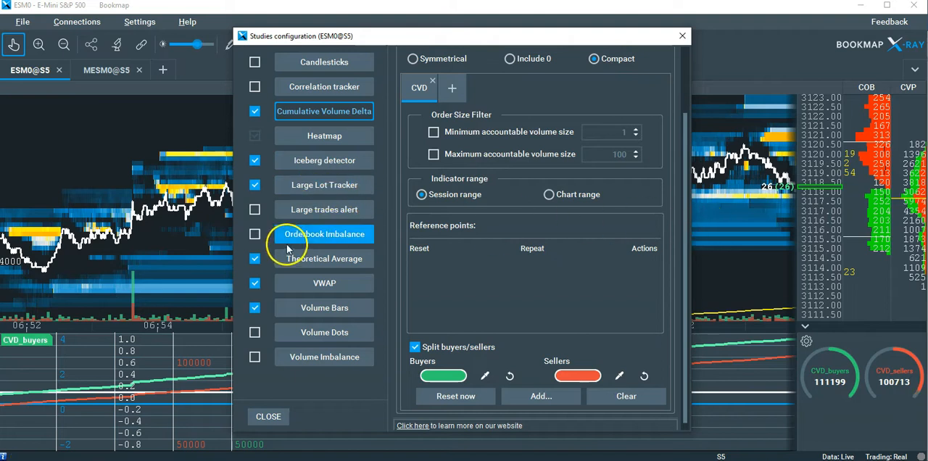
left_click(268, 417)
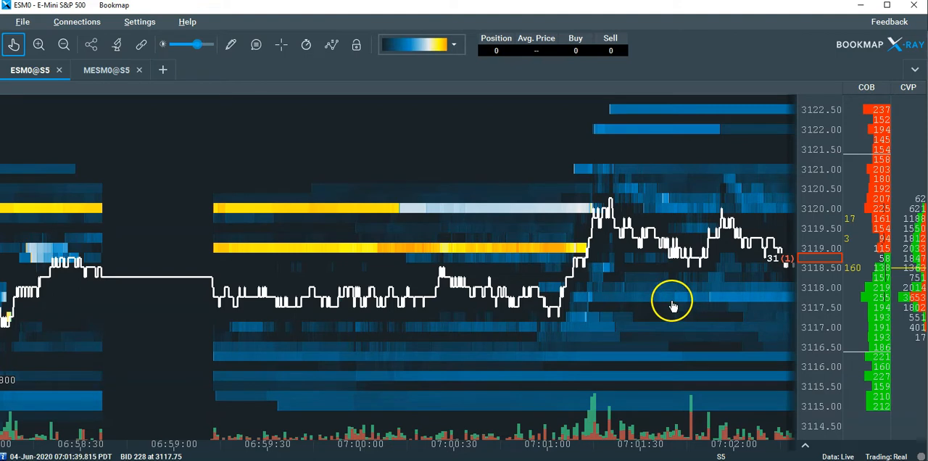
mouse_move(519, 252)
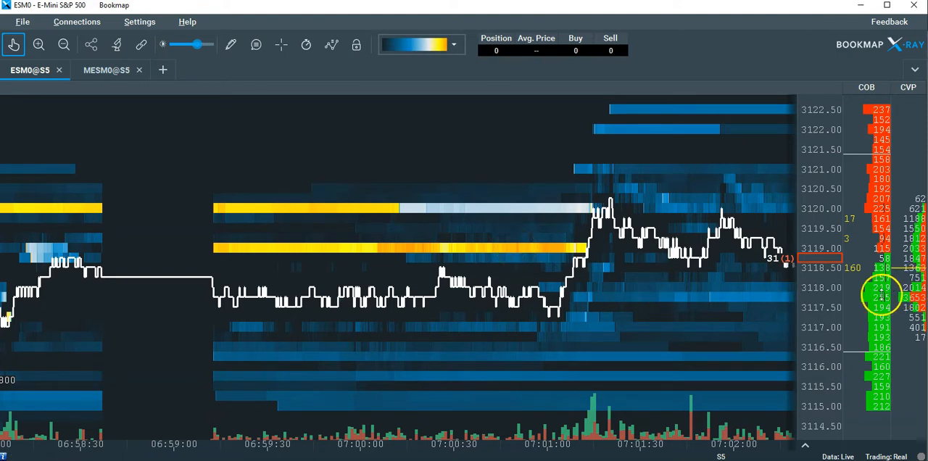
mouse_move(404, 283)
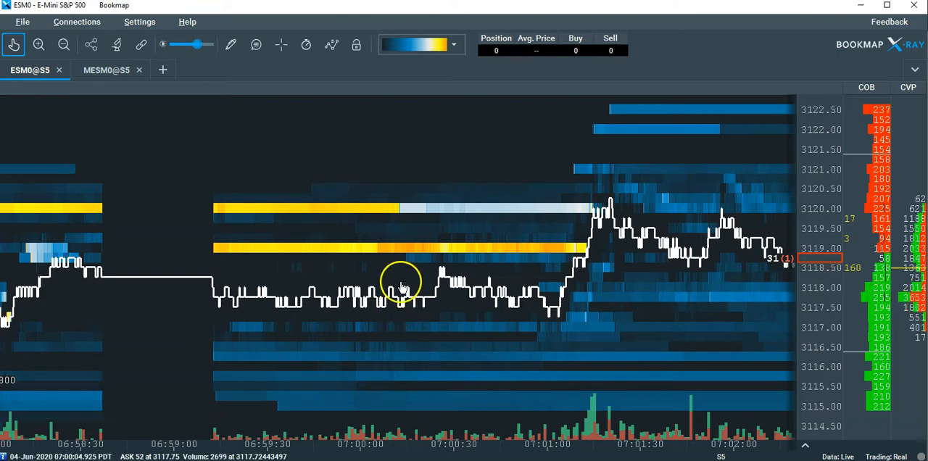
Turn off the Cumulative Volume Delta study and collapse the empty pane under the chart
left_click(116, 45)
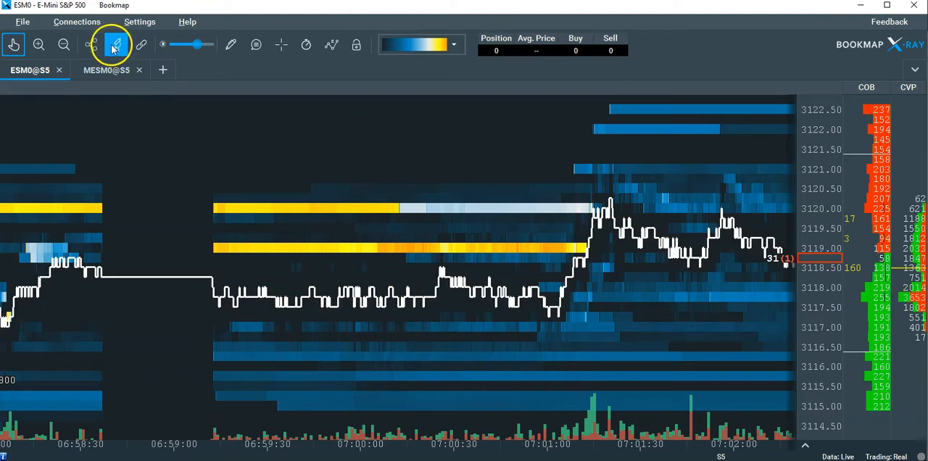
left_click(116, 45)
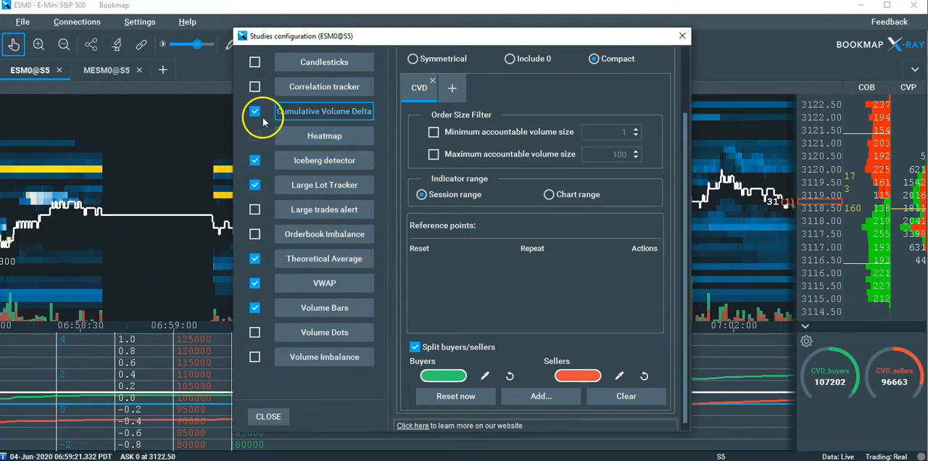
left_click(255, 110)
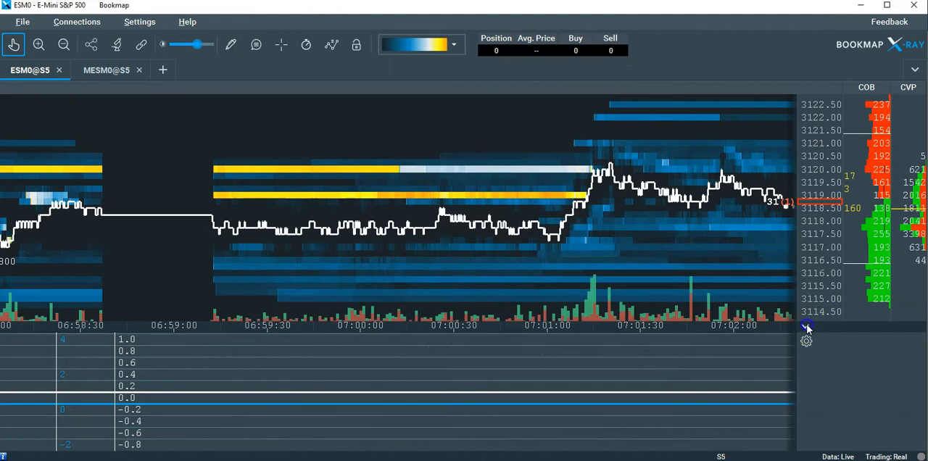
left_click(116, 45)
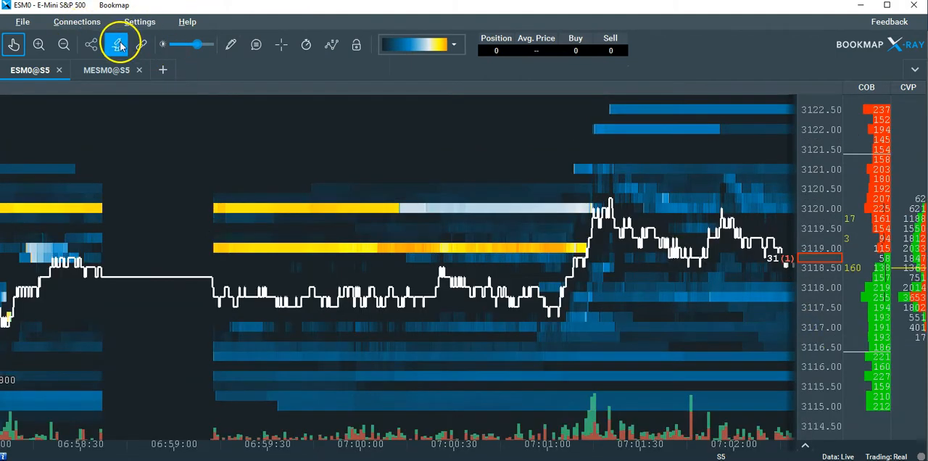
Turn on Volume Dots so trades show as green and red circles on the price line
left_click(116, 45)
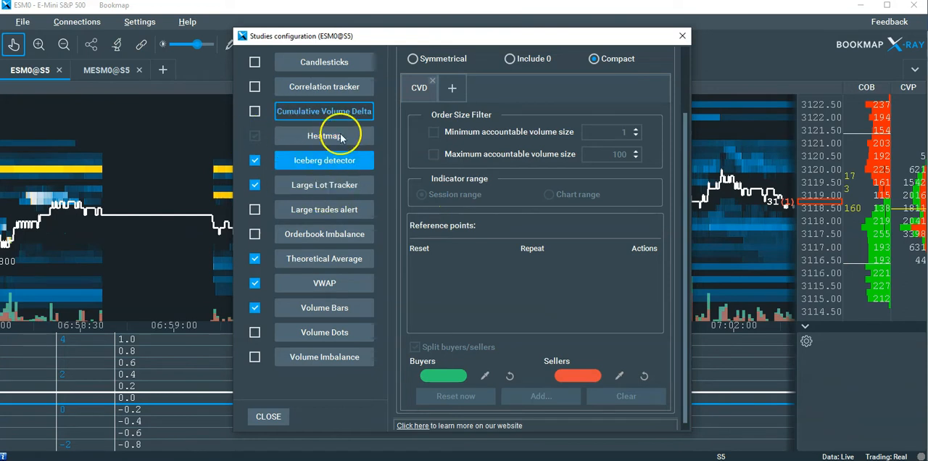
mouse_move(317, 221)
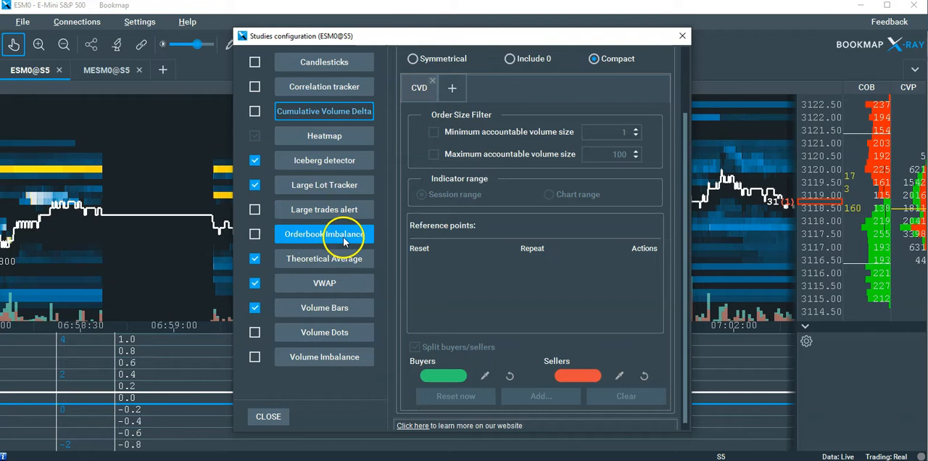
mouse_move(324, 282)
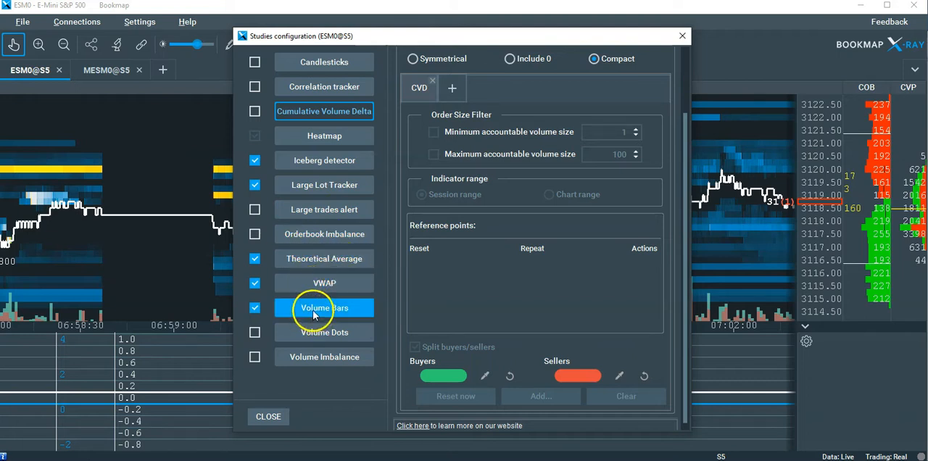
left_click(255, 332)
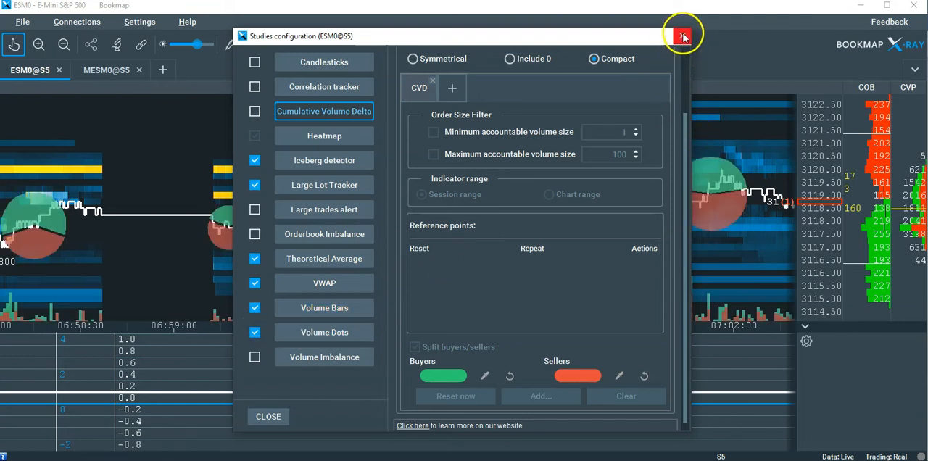
left_click(682, 36)
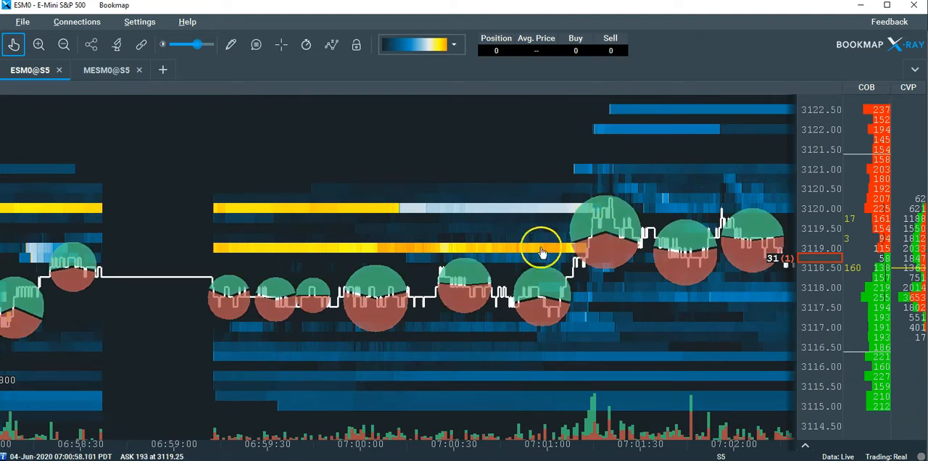
mouse_move(633, 287)
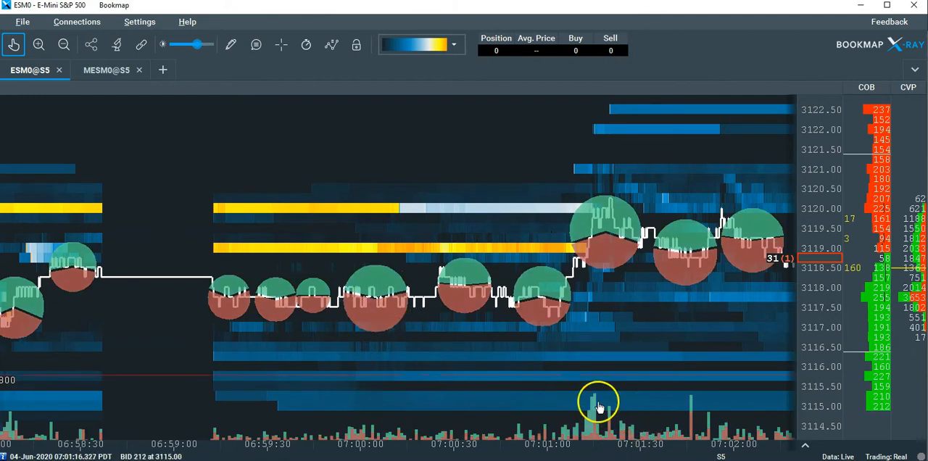
mouse_move(606, 398)
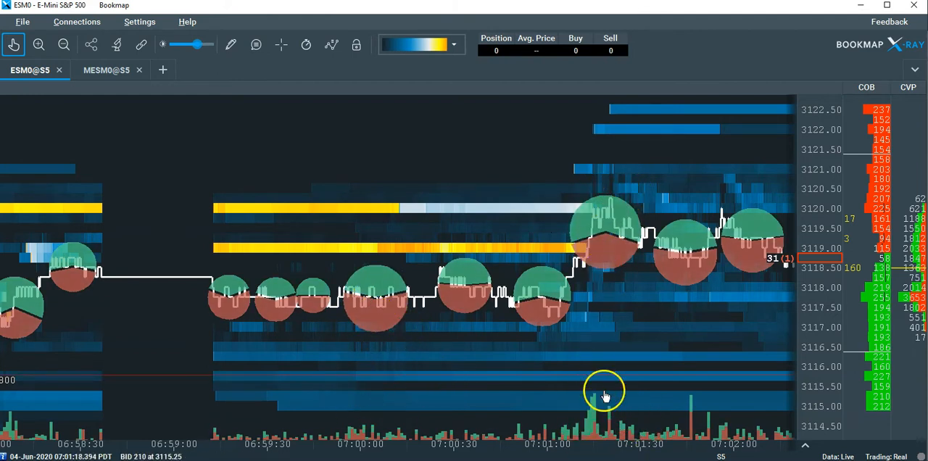
mouse_move(139, 20)
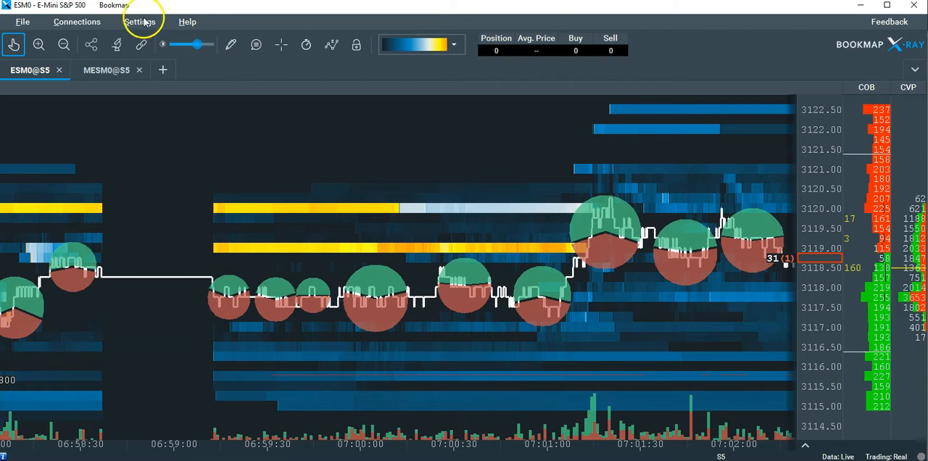
Turn off Volume Dots via Settings > Studies configuration, leaving just the price line
left_click(139, 20)
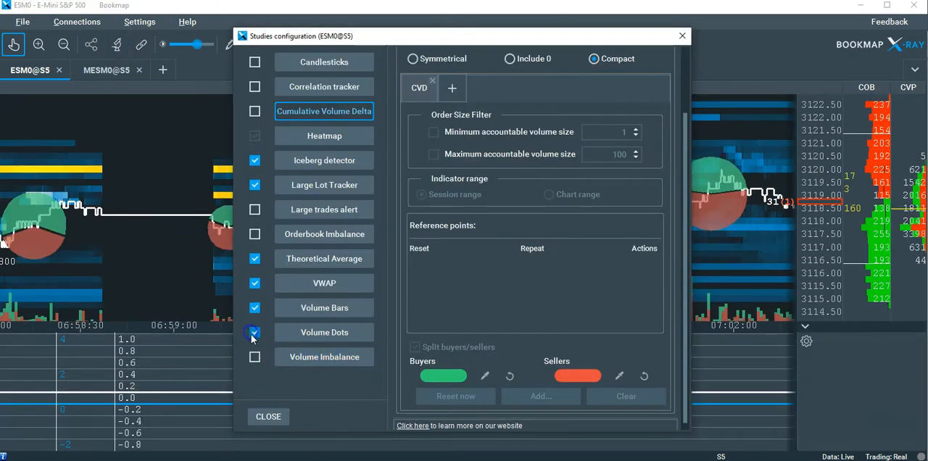
left_click(255, 332)
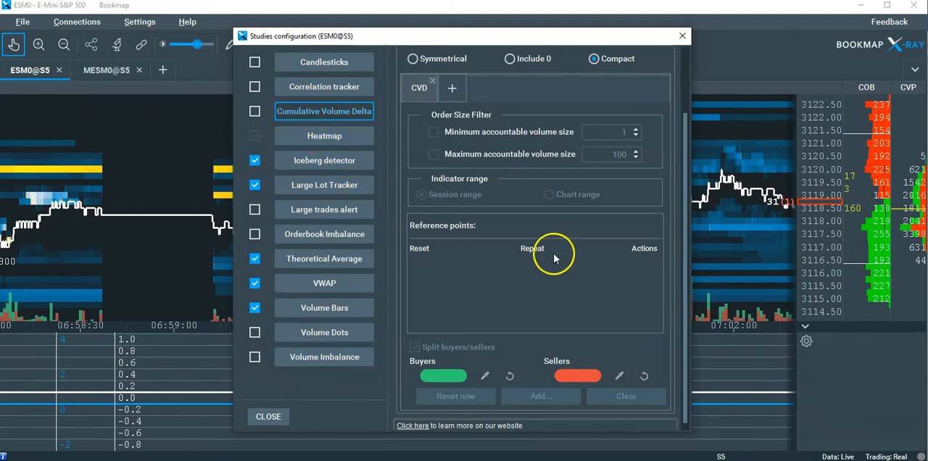
mouse_move(682, 35)
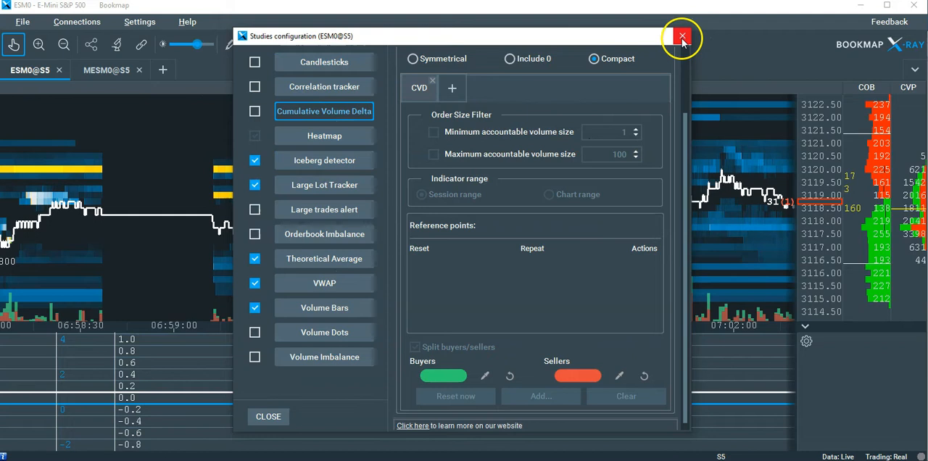
left_click(681, 35)
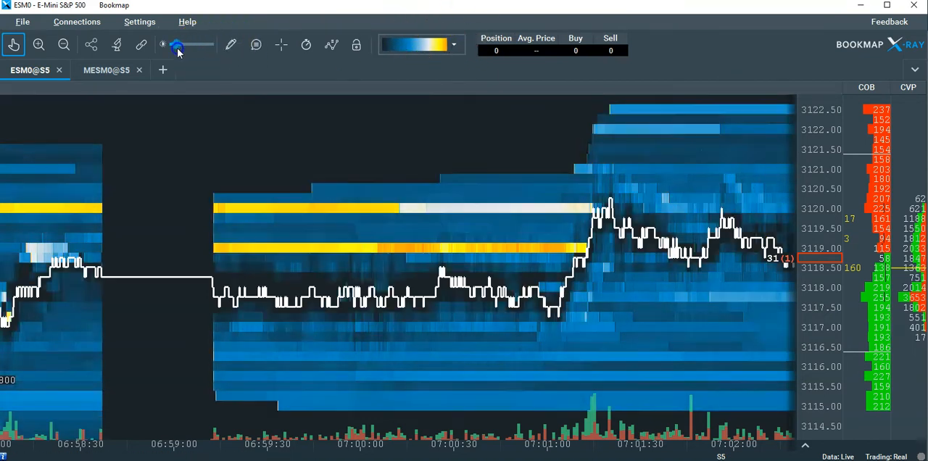
Adjust the heatmap contrast slider dimmer and brighter, settling at a moderate shading
left_click_drag(177, 45, 215, 45)
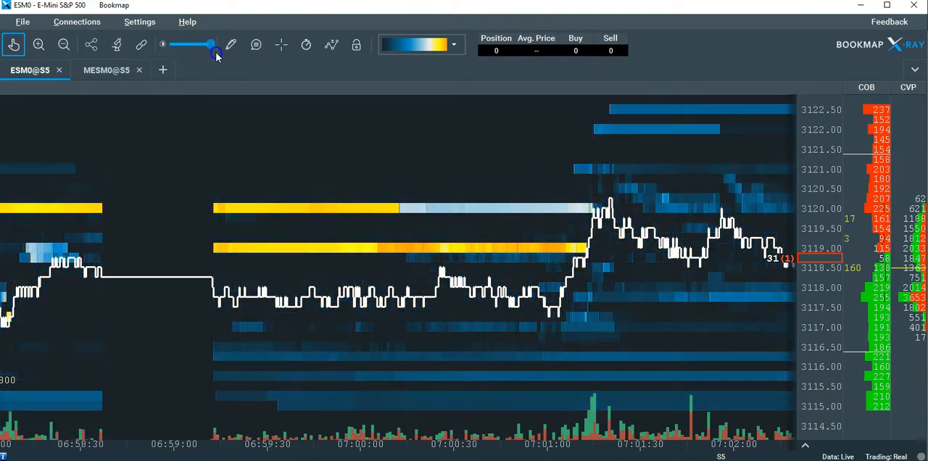
left_click_drag(211, 45, 173, 45)
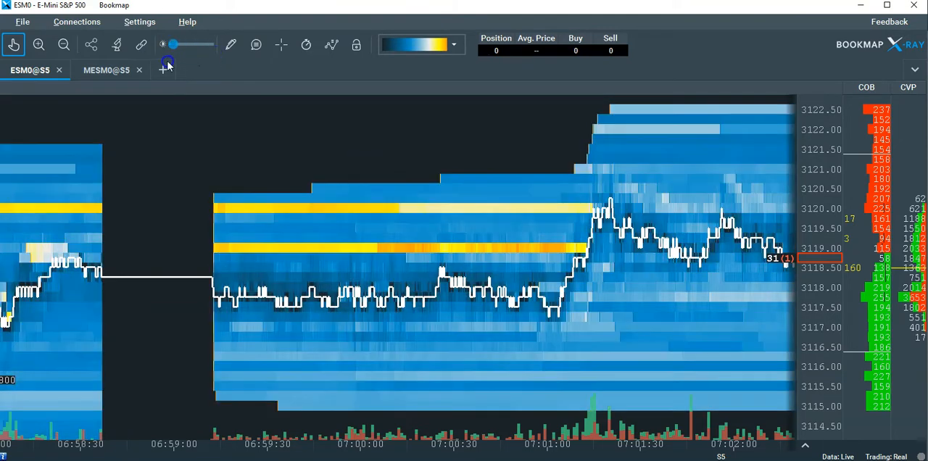
left_click_drag(172, 45, 196, 45)
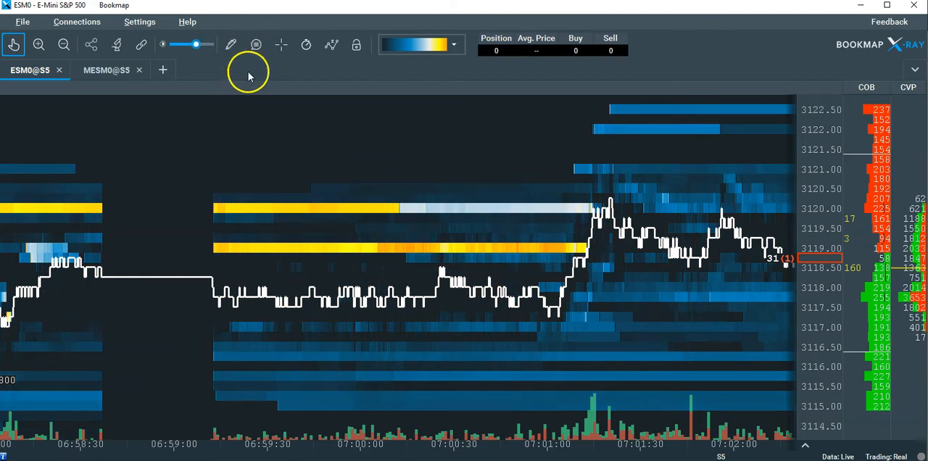
Draw an extended rising Ray through the recent price highs, then clear it
left_click(230, 45)
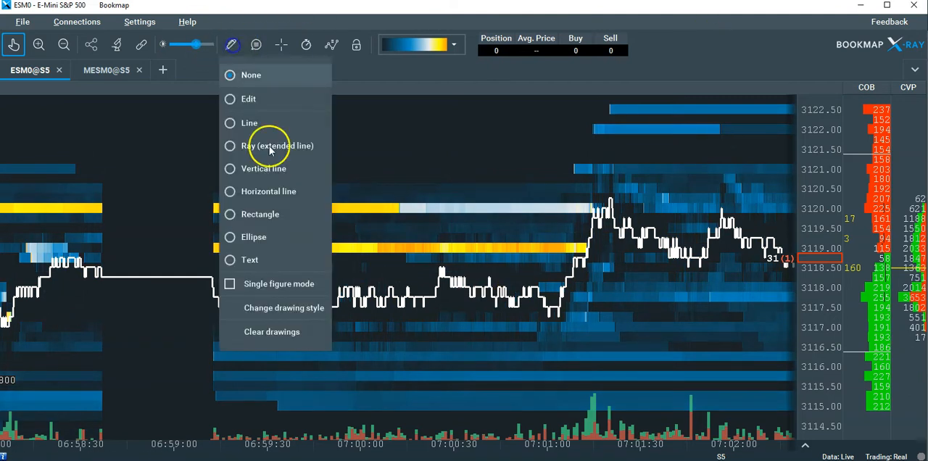
left_click(251, 75)
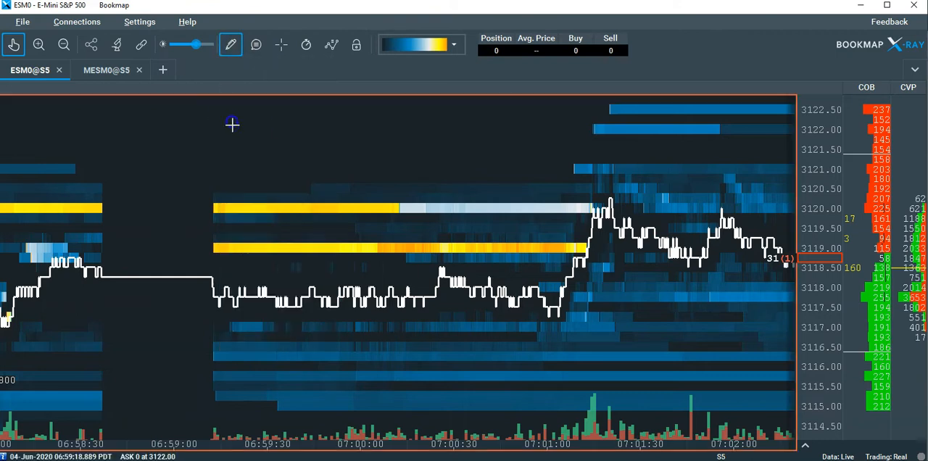
left_click_drag(192, 267, 752, 161)
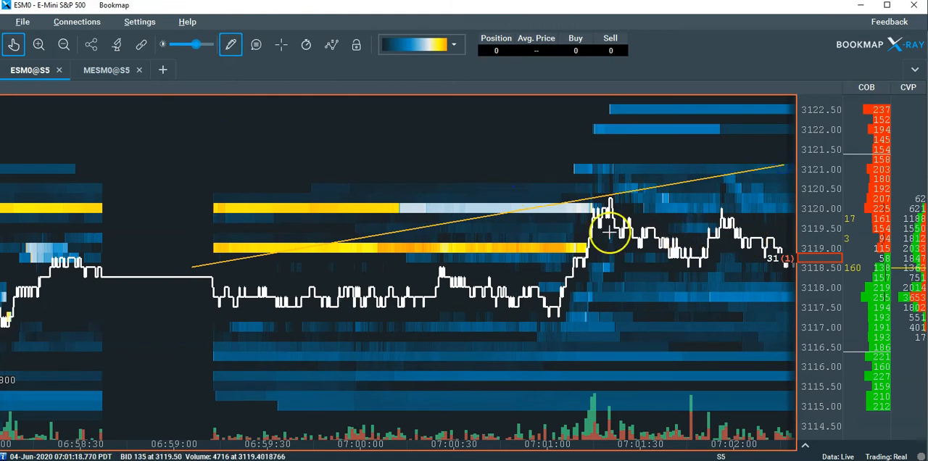
mouse_move(486, 218)
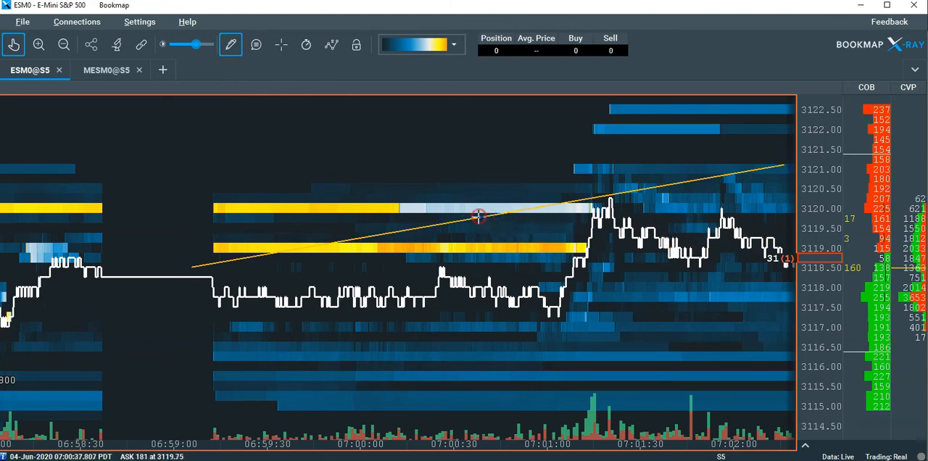
left_click(230, 45)
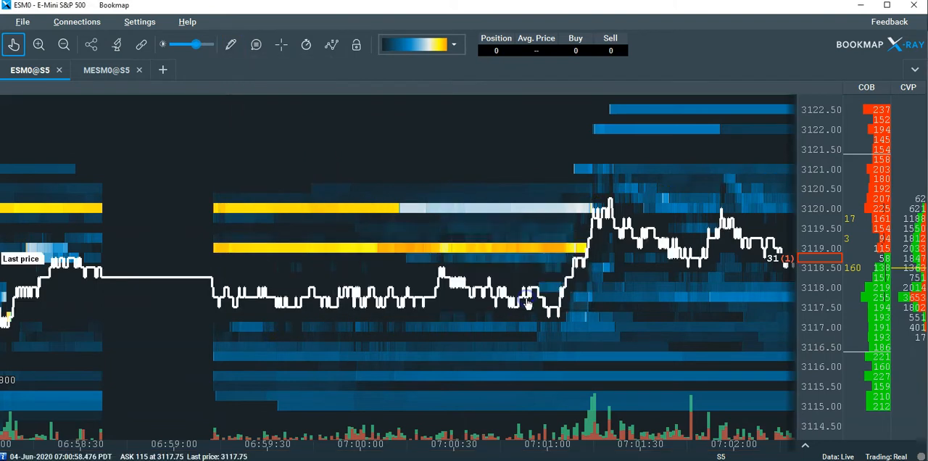
Enable data tooltips to reveal timestamp, bid/ask size and volume along the price line
left_click(231, 45)
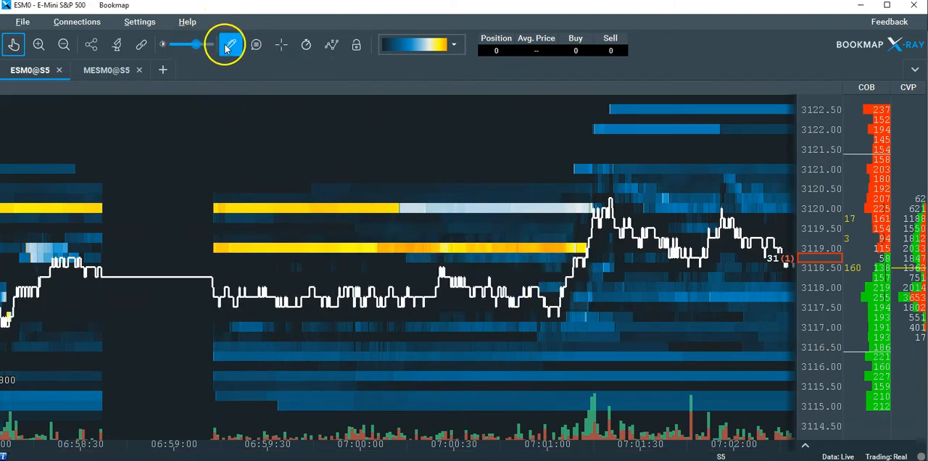
left_click(255, 45)
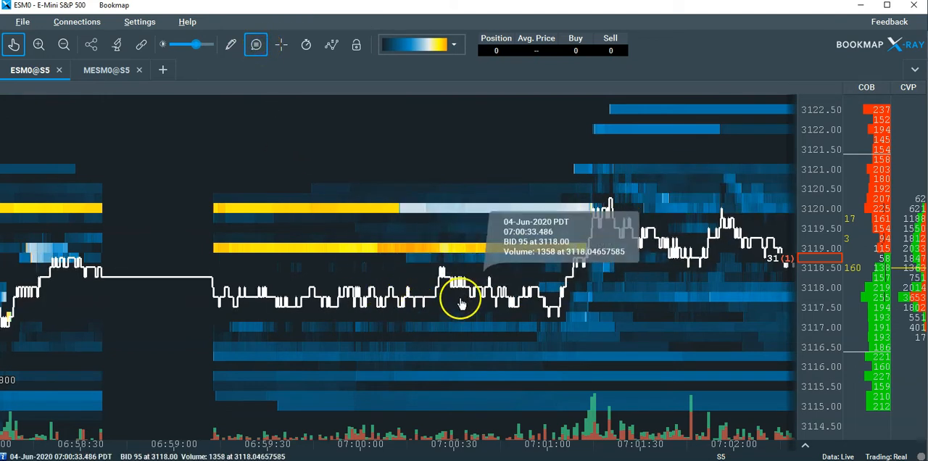
mouse_move(341, 302)
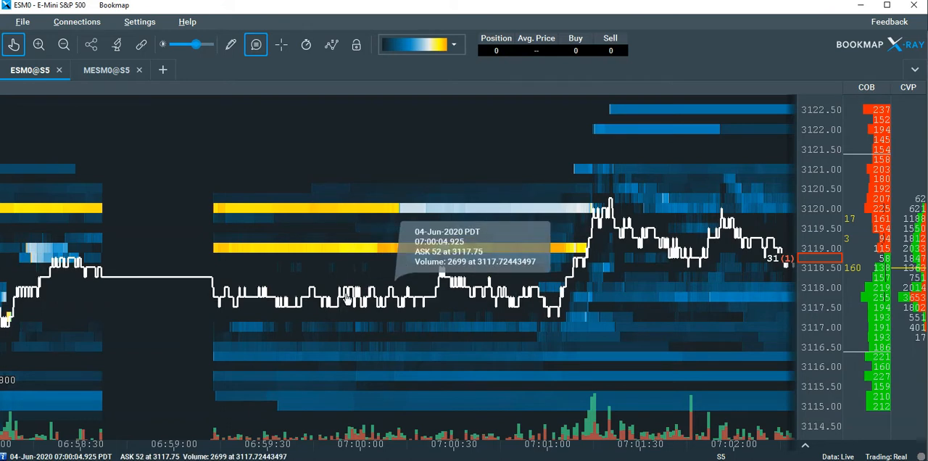
left_click(281, 45)
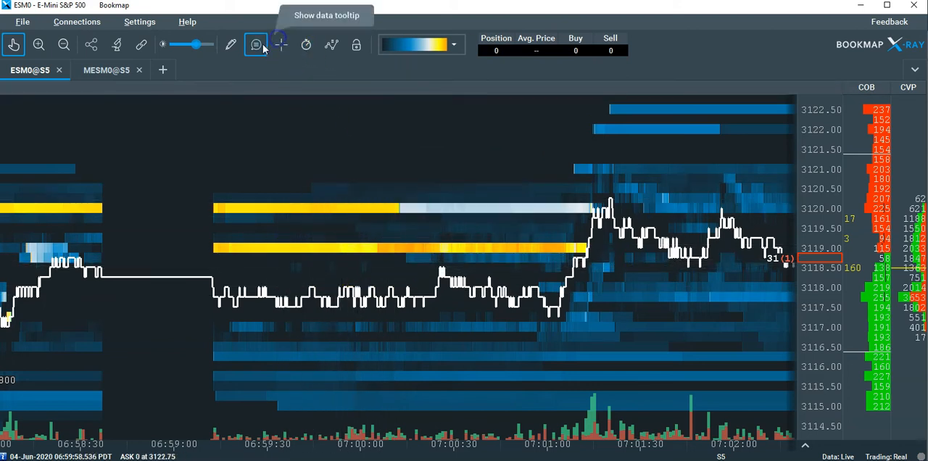
Show the list of chart time ranges from None up to 60 minutes
left_click(306, 45)
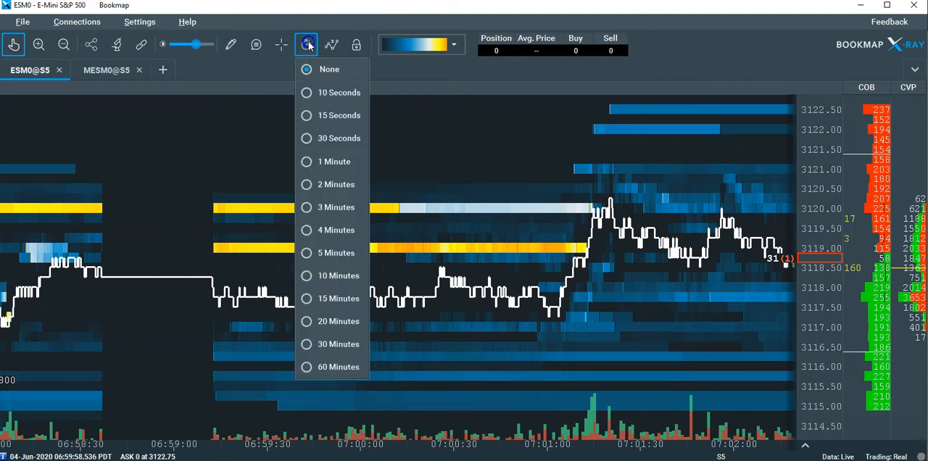
mouse_move(293, 260)
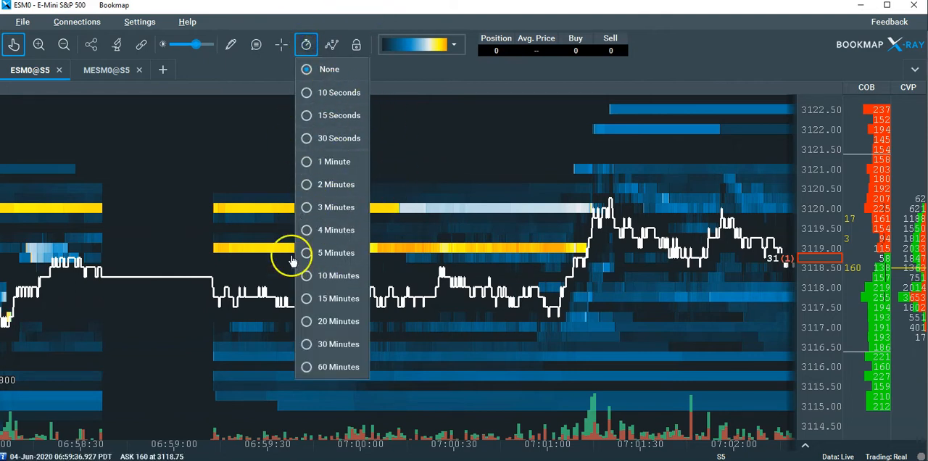
mouse_move(322, 93)
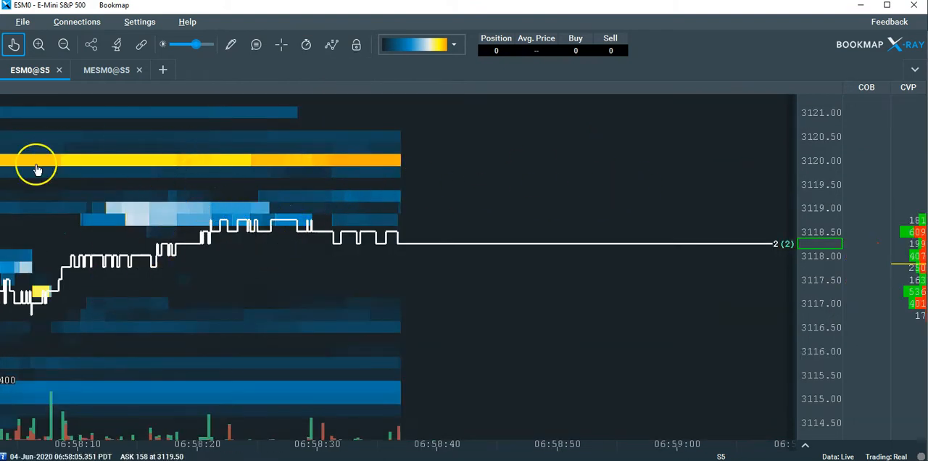
mouse_move(307, 75)
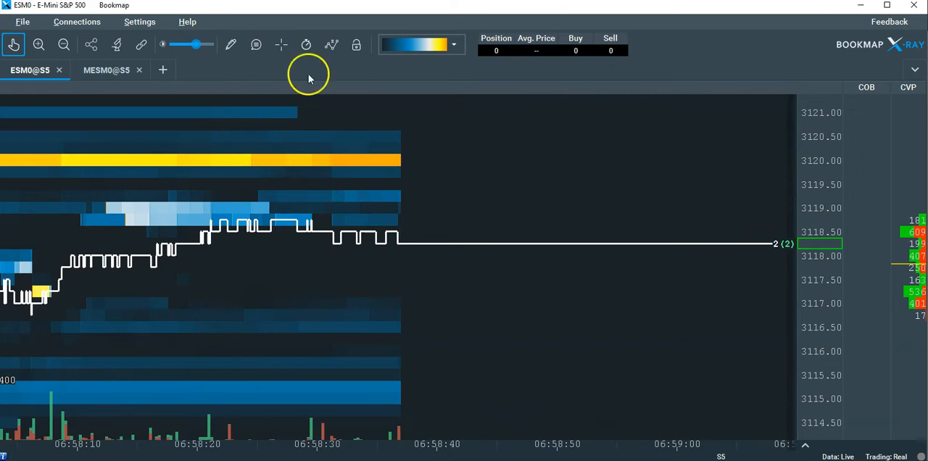
mouse_move(304, 45)
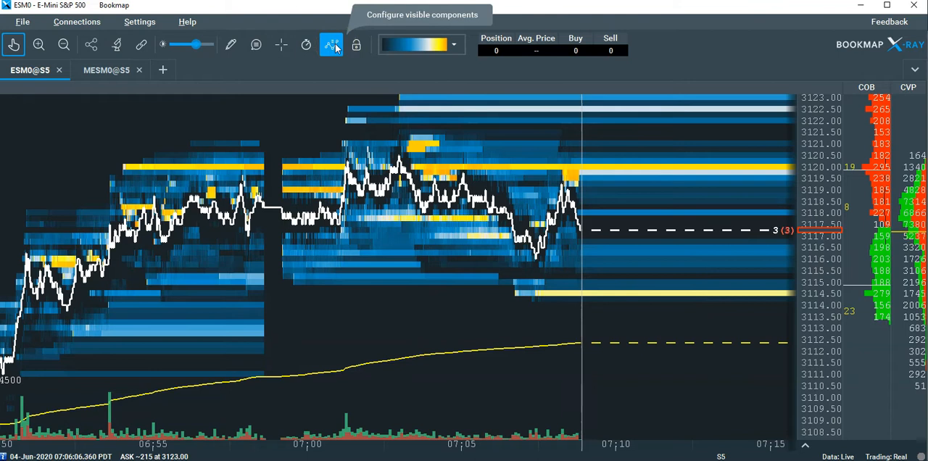
left_click(331, 45)
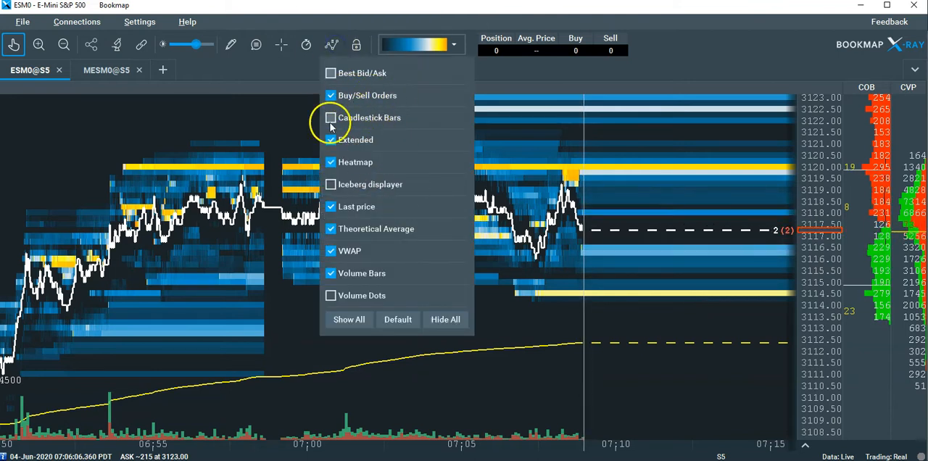
left_click(331, 117)
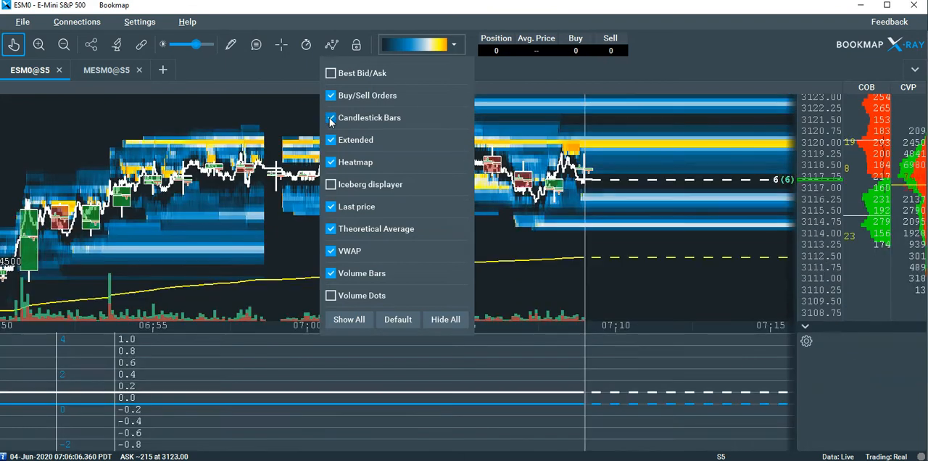
left_click(330, 118)
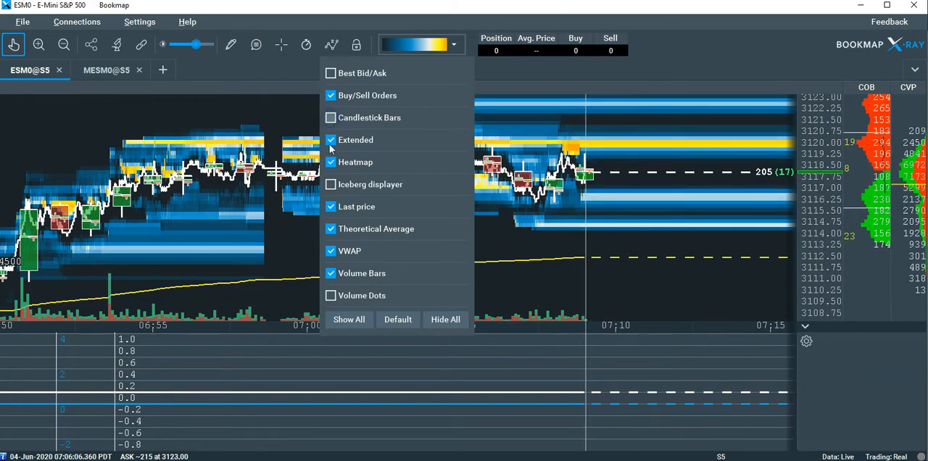
left_click(330, 163)
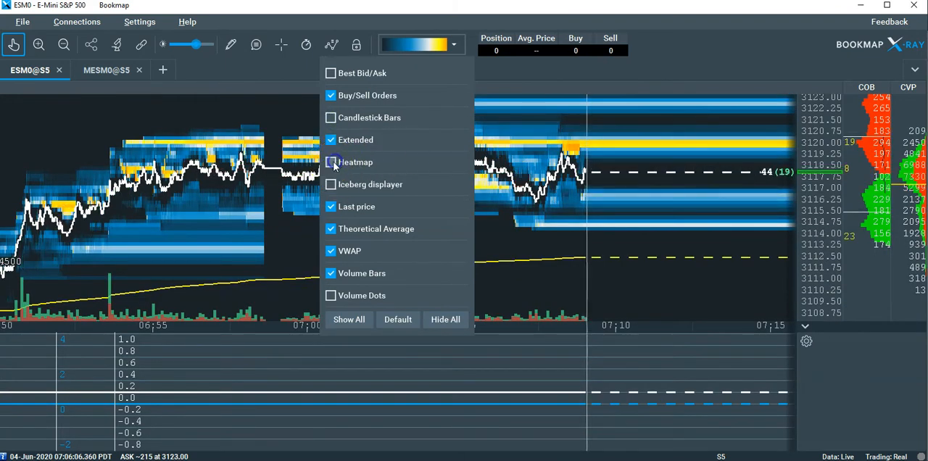
left_click(330, 163)
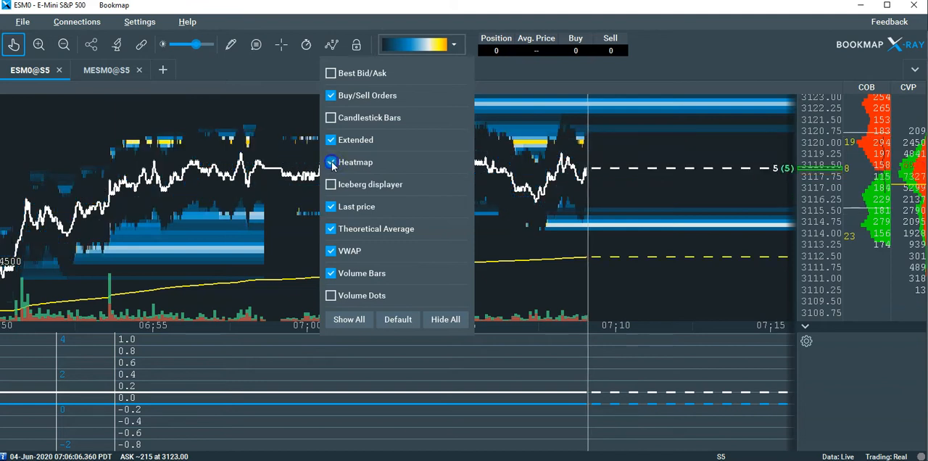
left_click(331, 163)
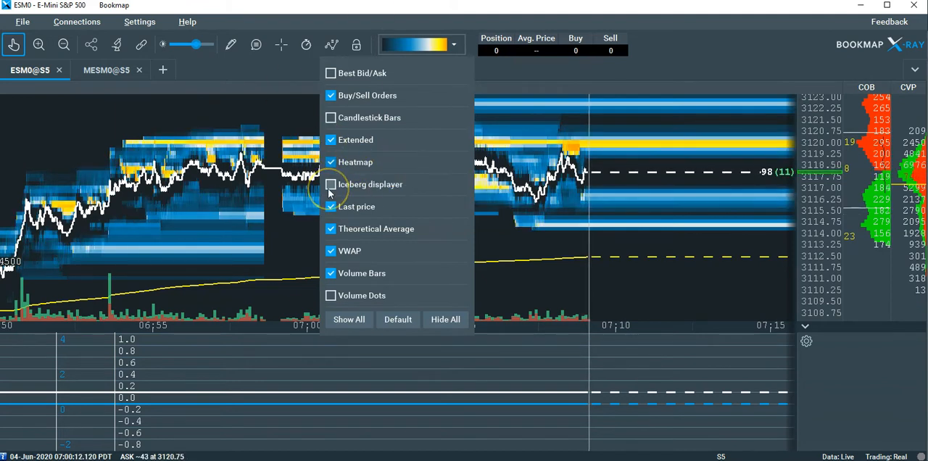
left_click(330, 185)
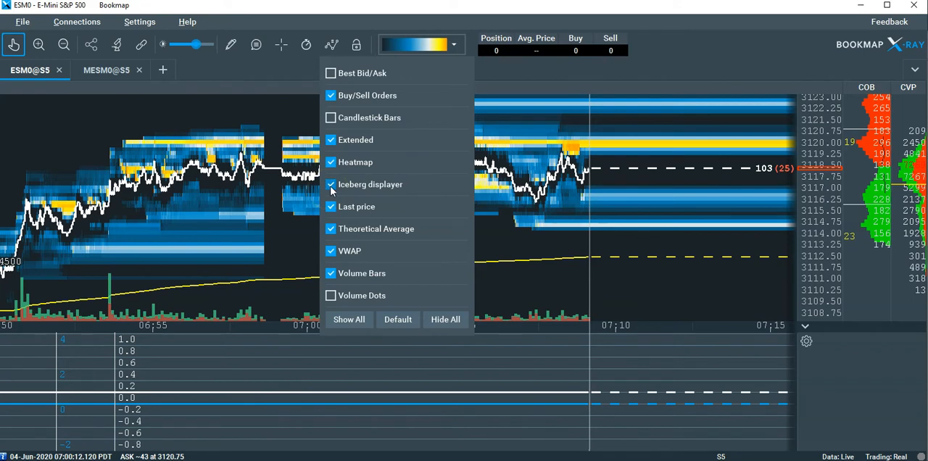
left_click(330, 185)
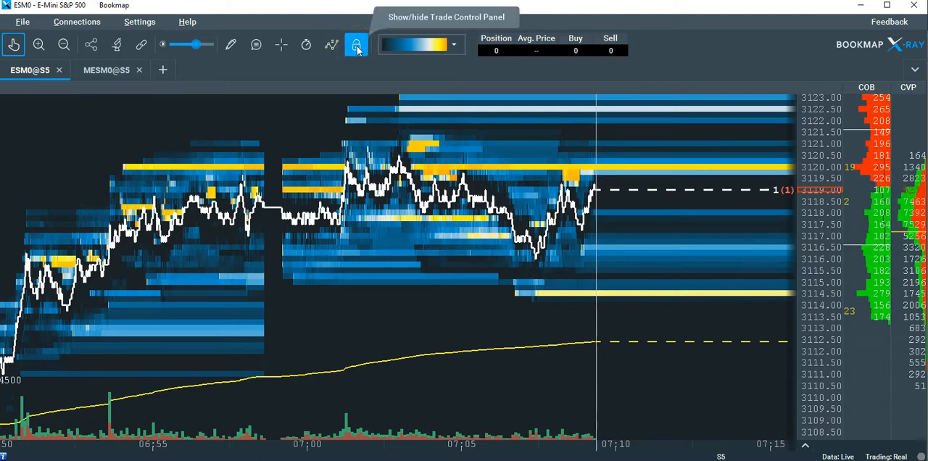
left_click(355, 45)
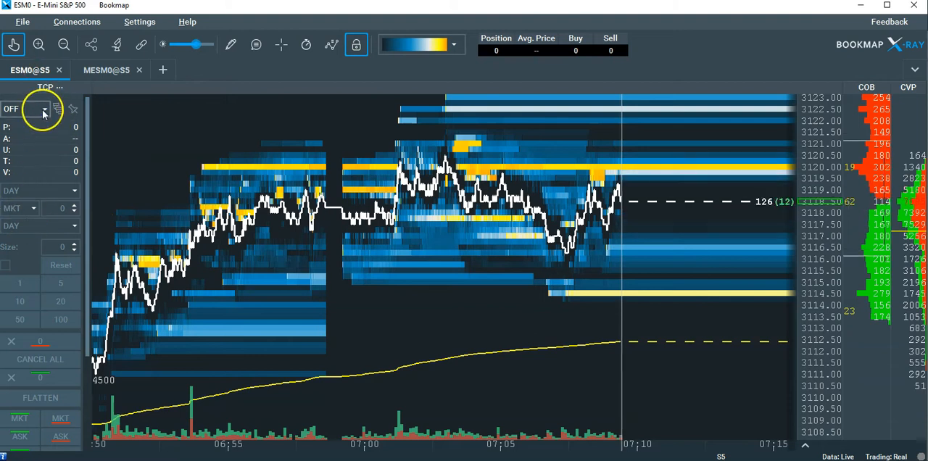
left_click(43, 109)
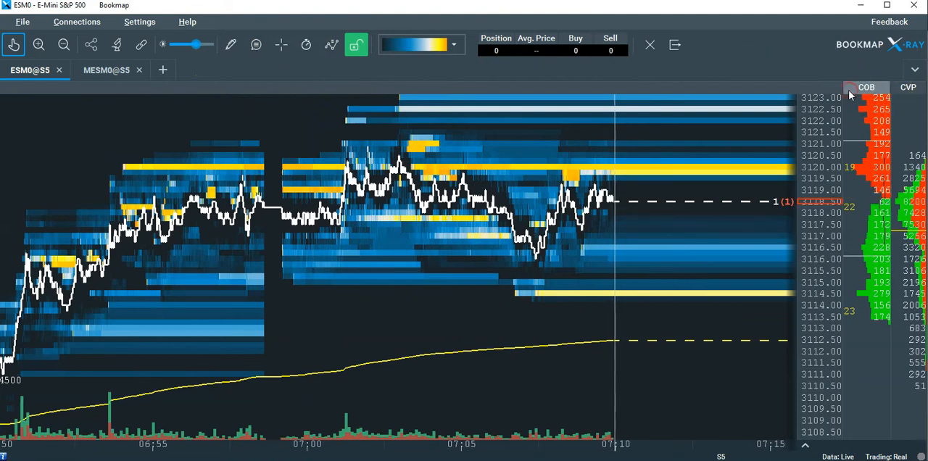
Insert a new column beside the order book and make it a Trading DoM with bid/ask ladders
left_click(868, 87)
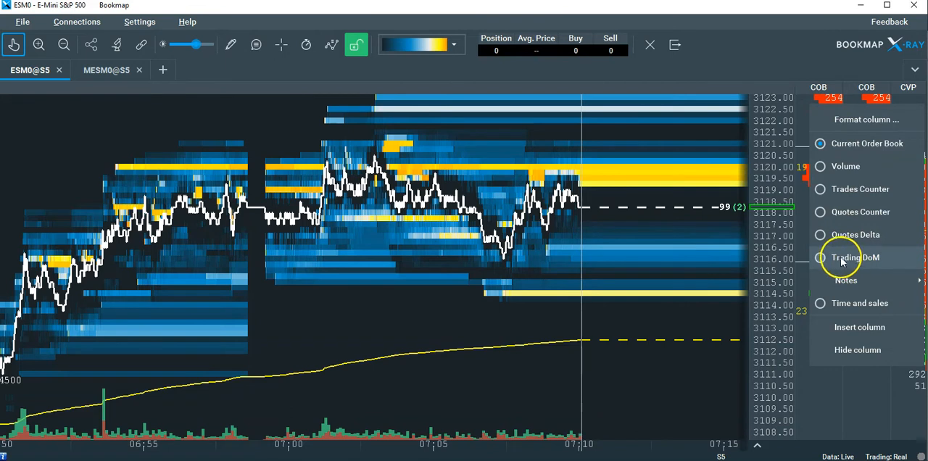
mouse_move(867, 188)
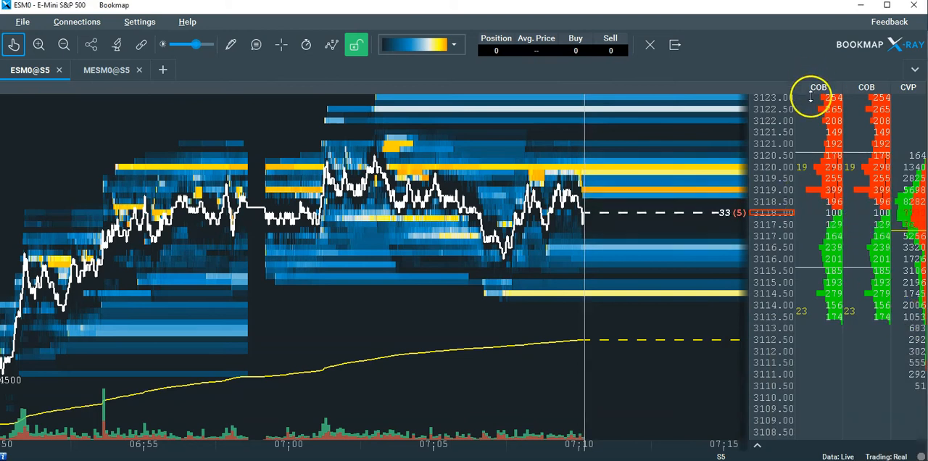
right_click(819, 87)
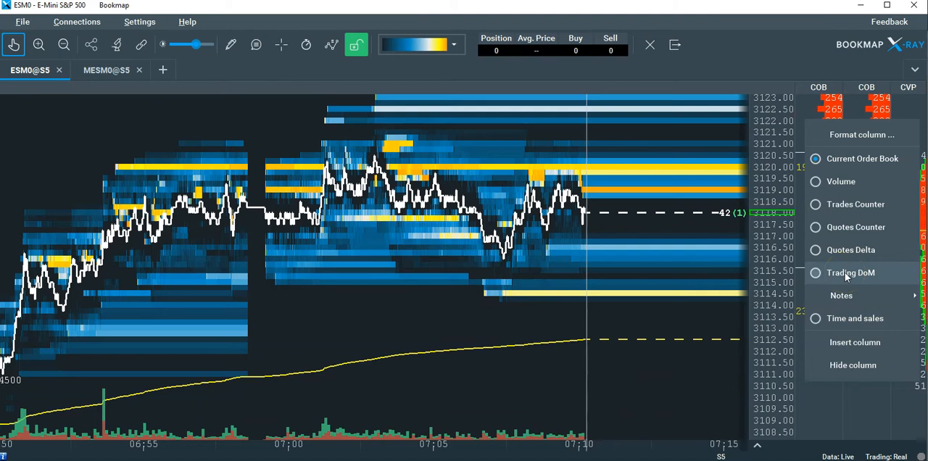
left_click(850, 273)
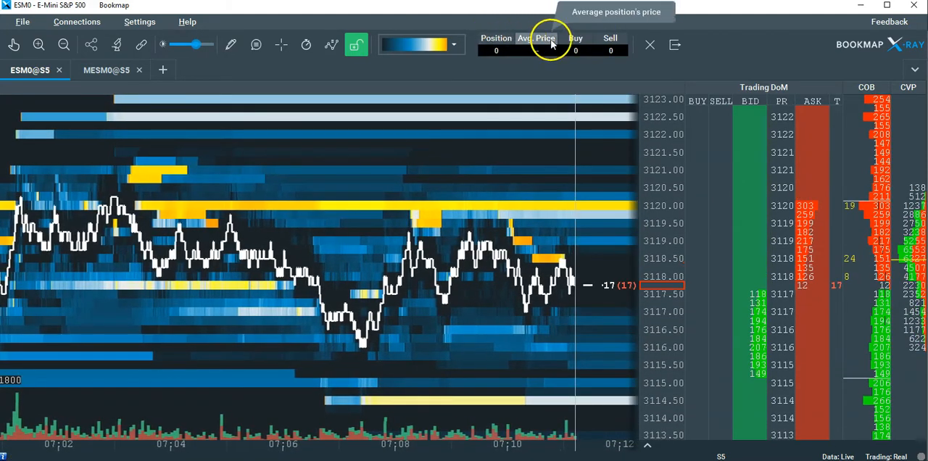
mouse_move(650, 45)
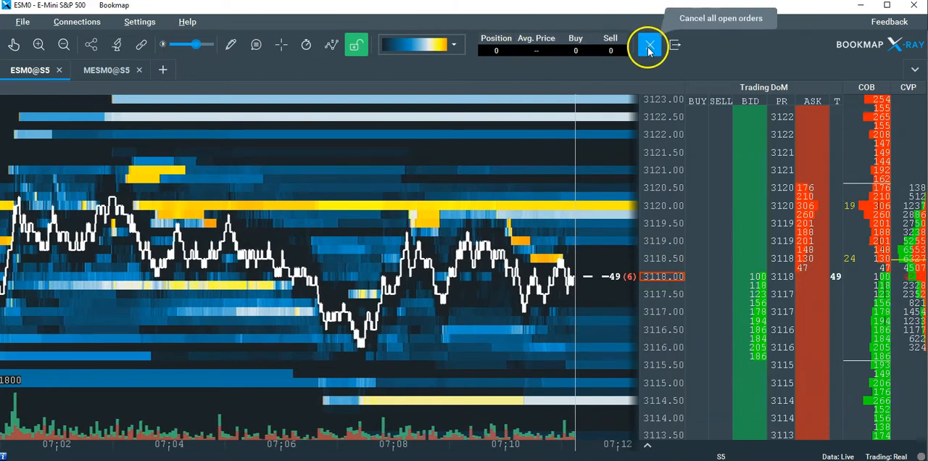
left_click(648, 45)
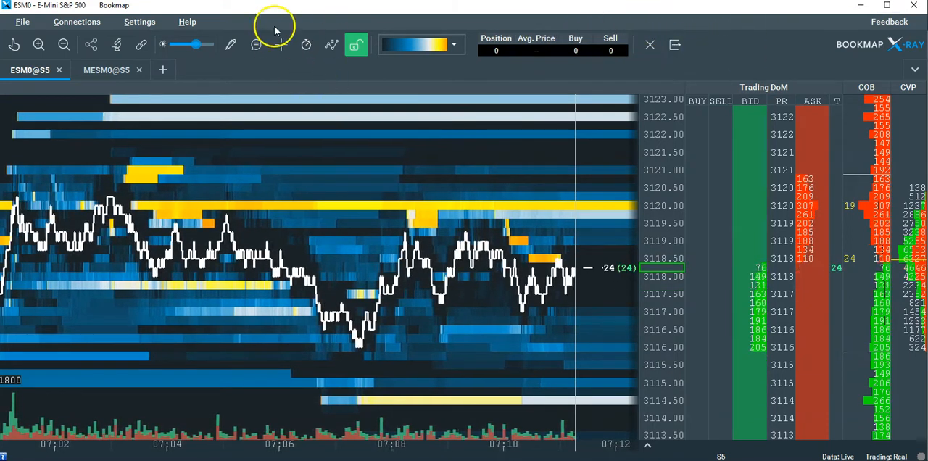
mouse_move(72, 23)
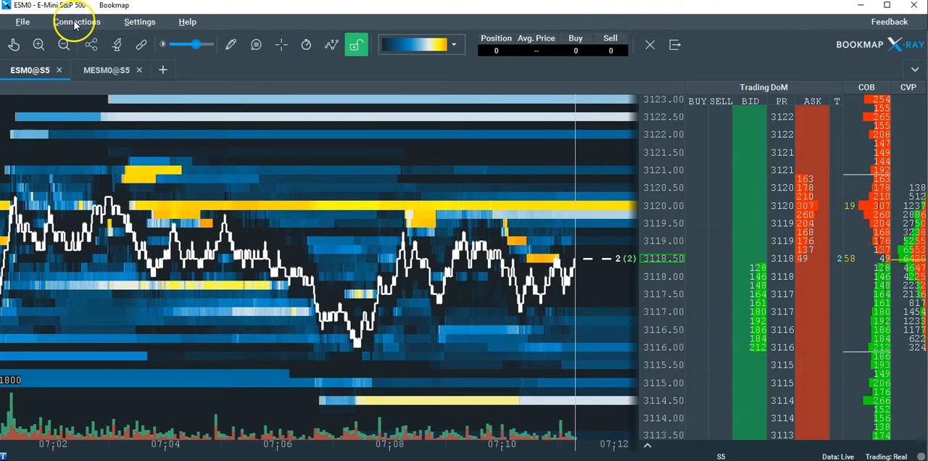
left_click(77, 22)
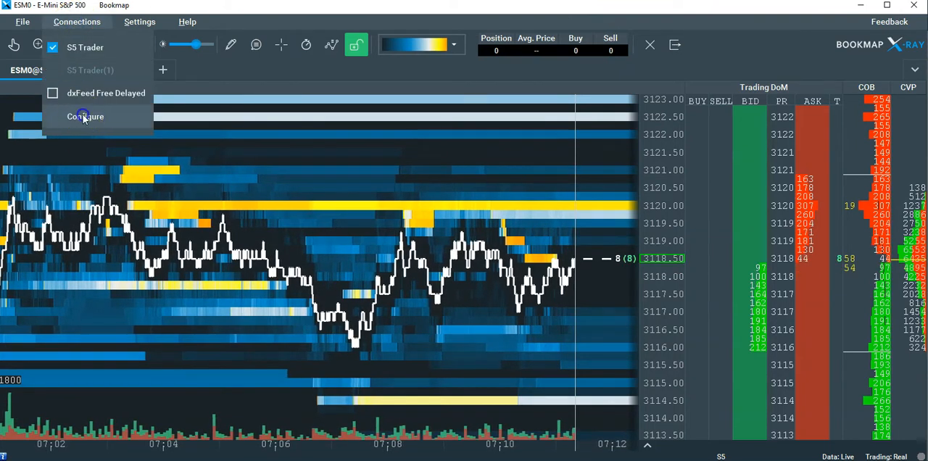
left_click(84, 116)
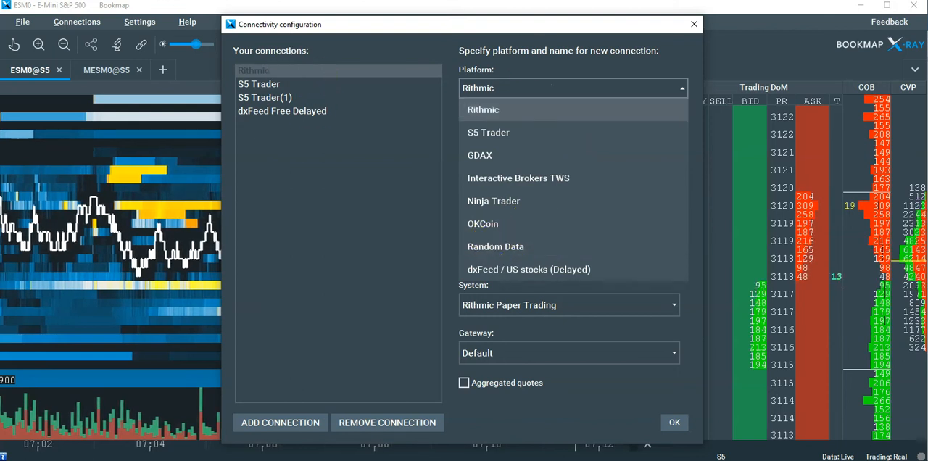
left_click(673, 422)
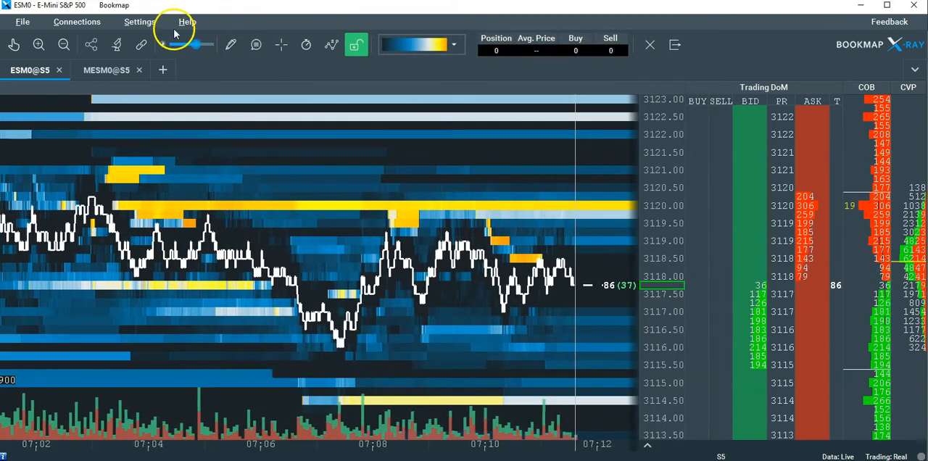
left_click(139, 21)
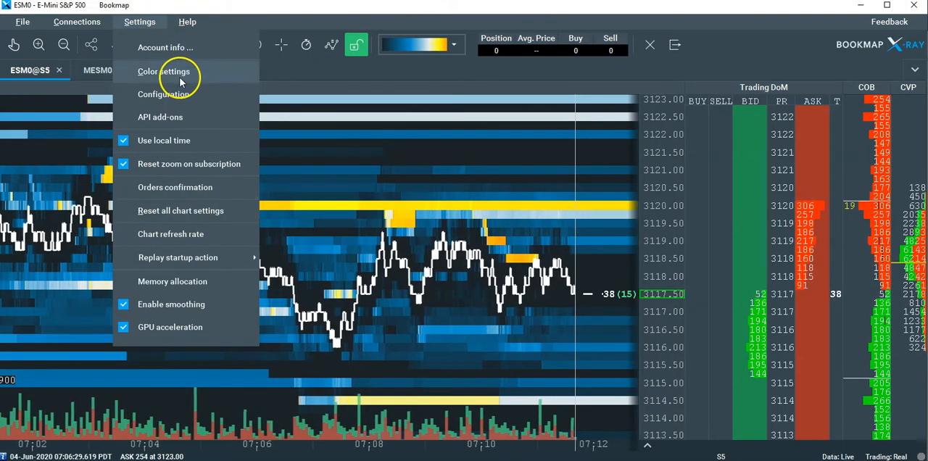
left_click(162, 71)
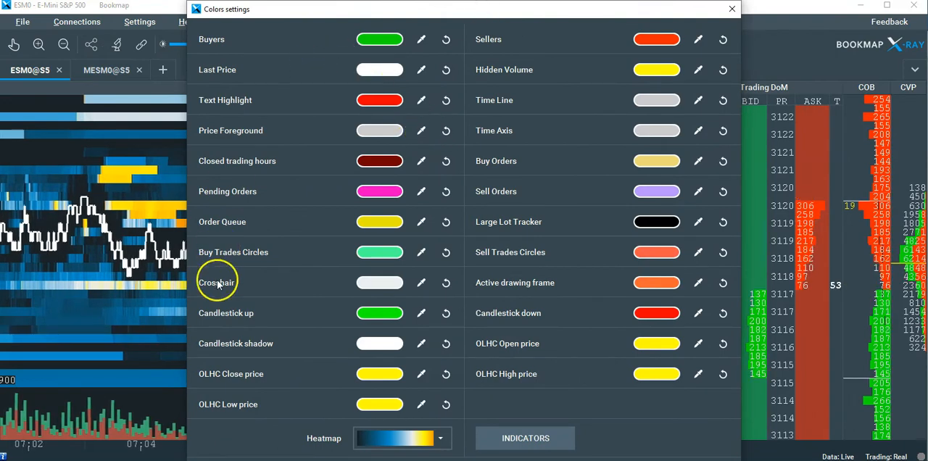
mouse_move(399, 119)
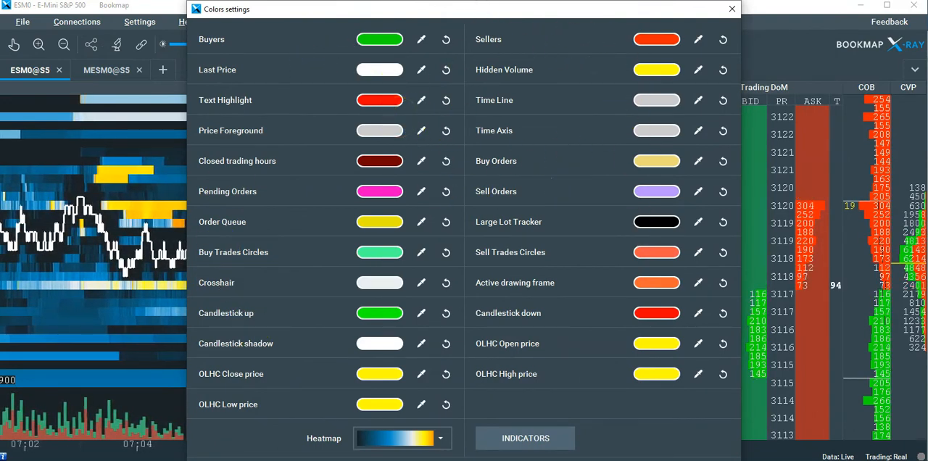
left_click(731, 8)
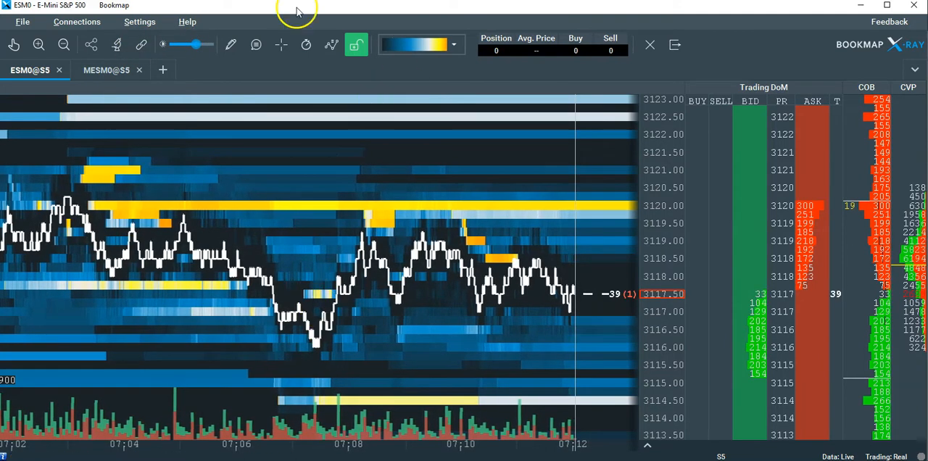
Show the API add-ons configuration (Chase, Escape, Execute), then return to the Settings list
left_click(139, 20)
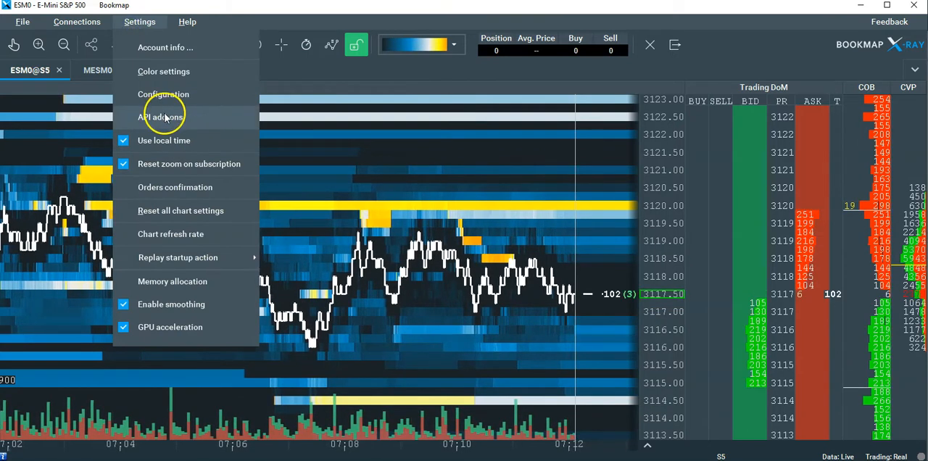
left_click(162, 116)
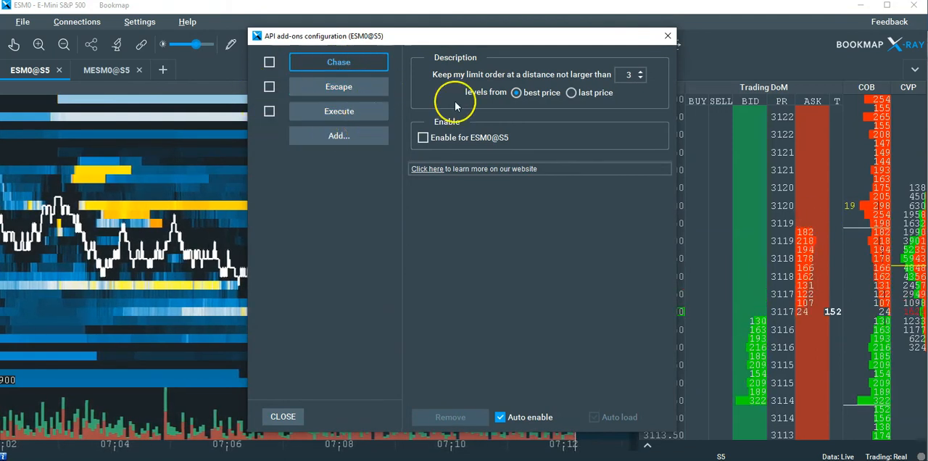
left_click(283, 416)
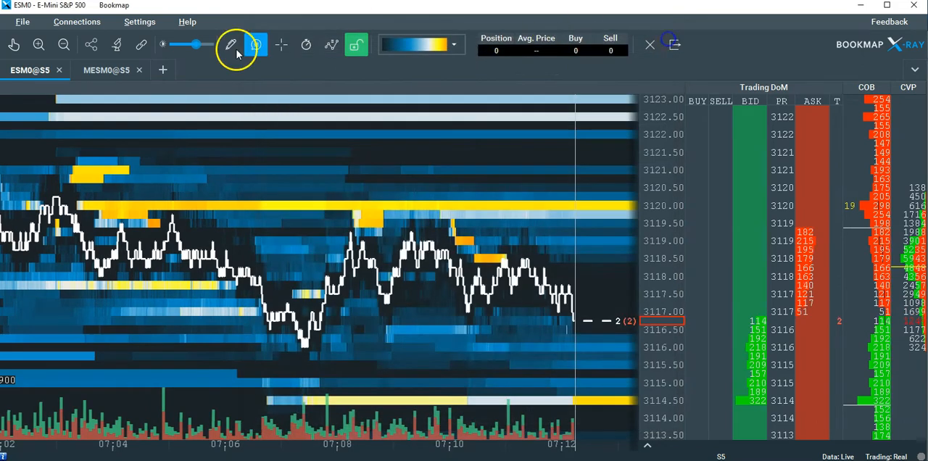
left_click(140, 20)
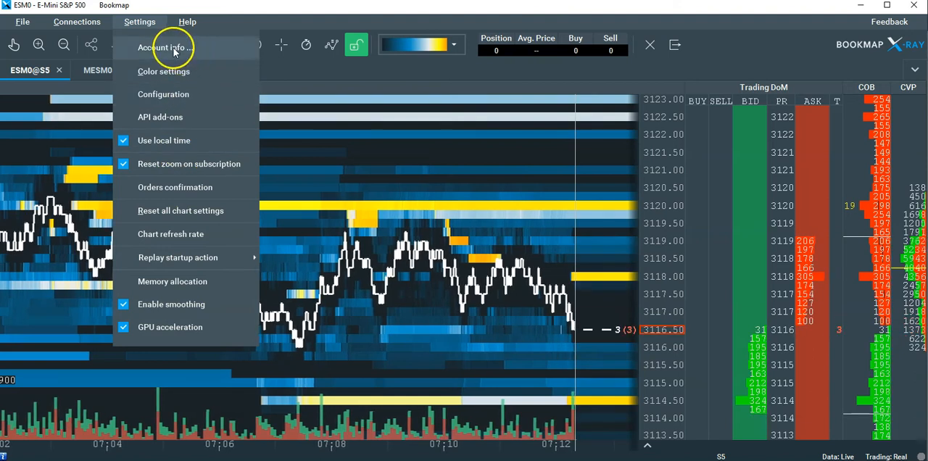
Browse the Help and File menus, then show the Trading DoM column's options
left_click(77, 20)
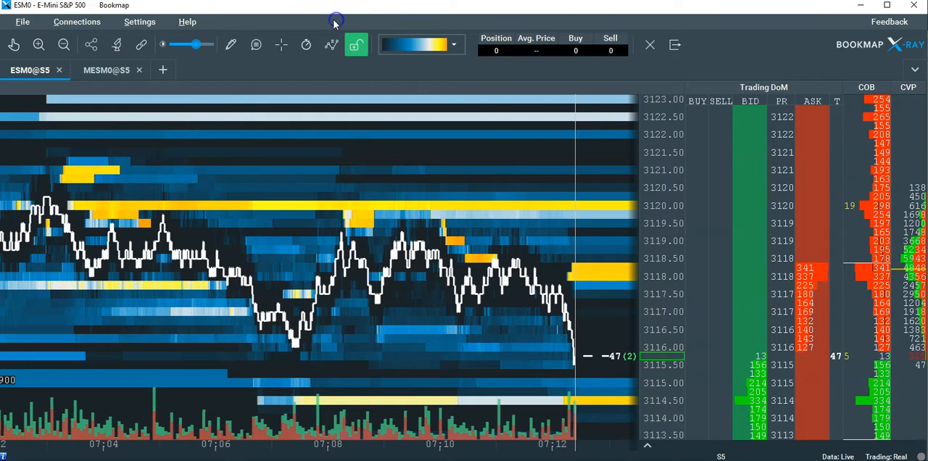
left_click(187, 20)
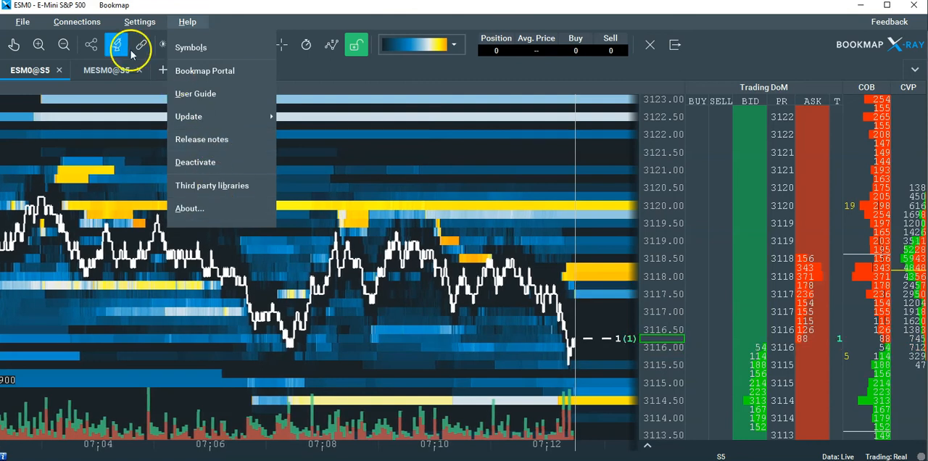
left_click(23, 21)
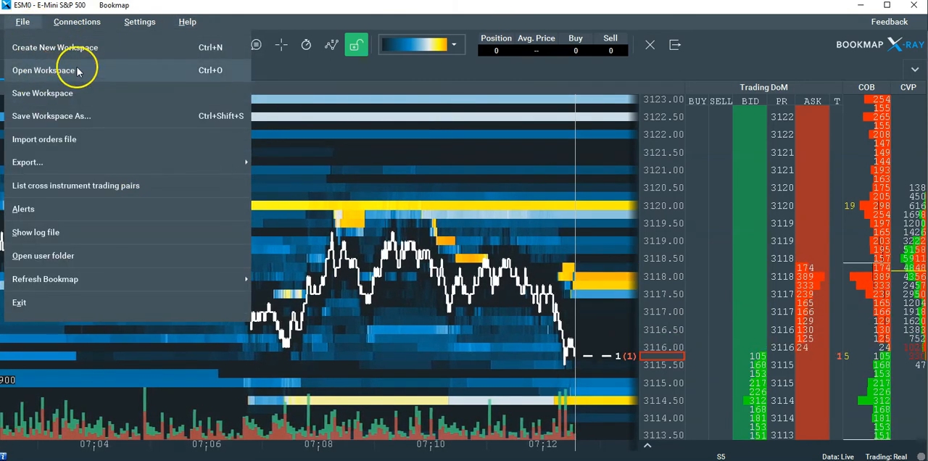
mouse_move(72, 139)
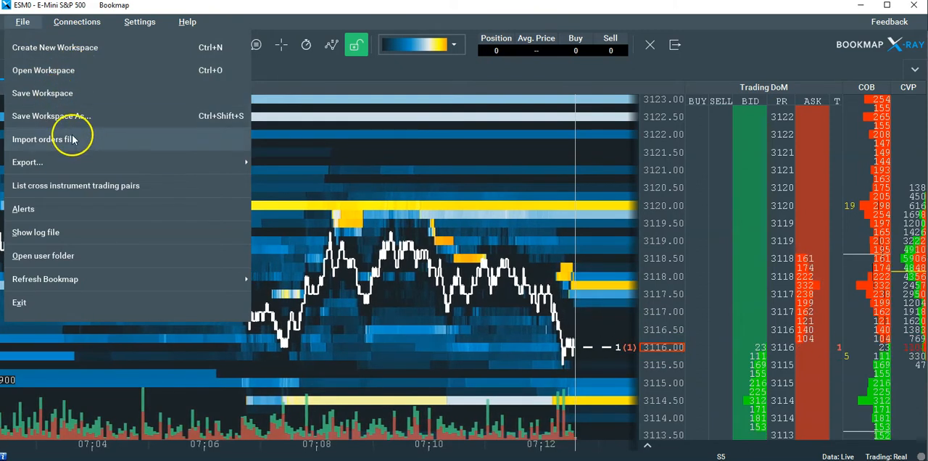
mouse_move(102, 186)
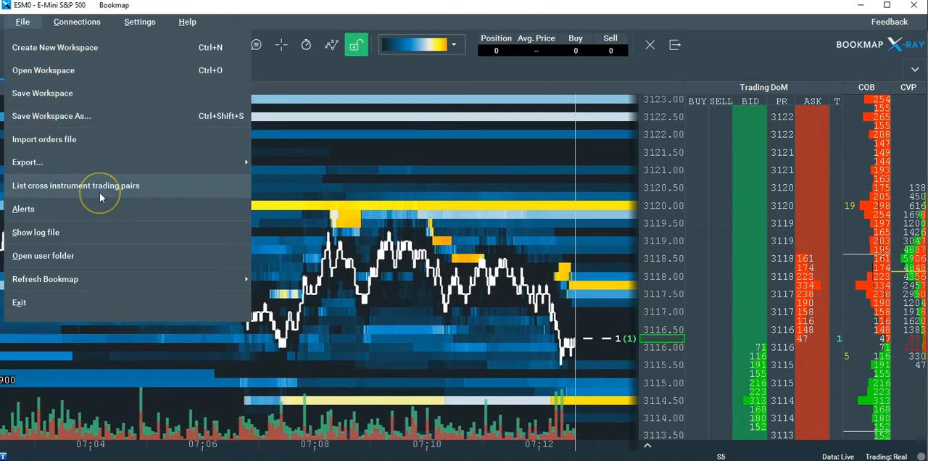
left_click(185, 20)
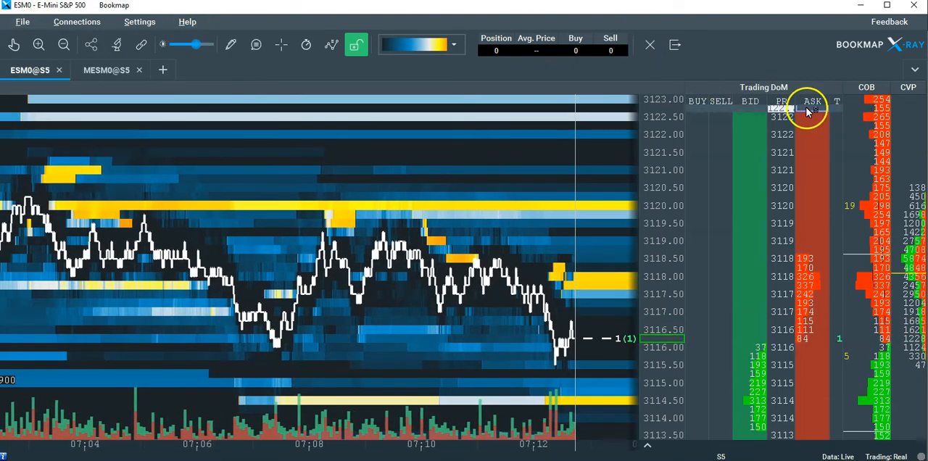
right_click(812, 102)
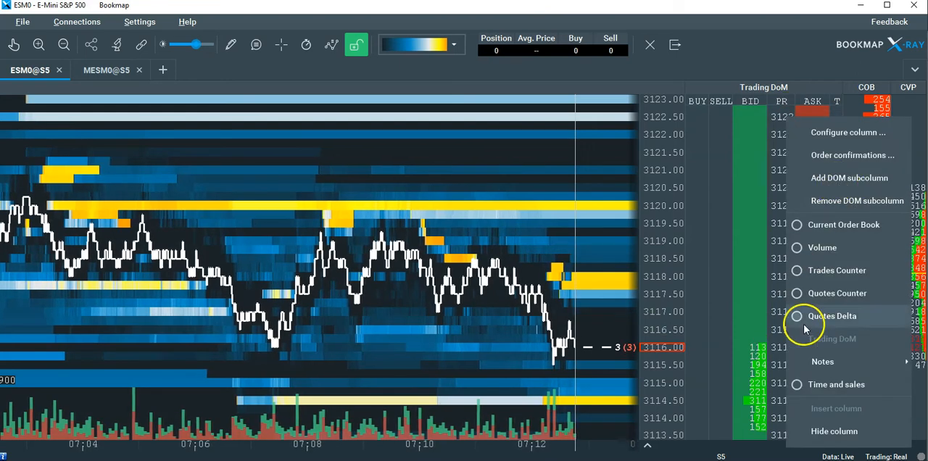